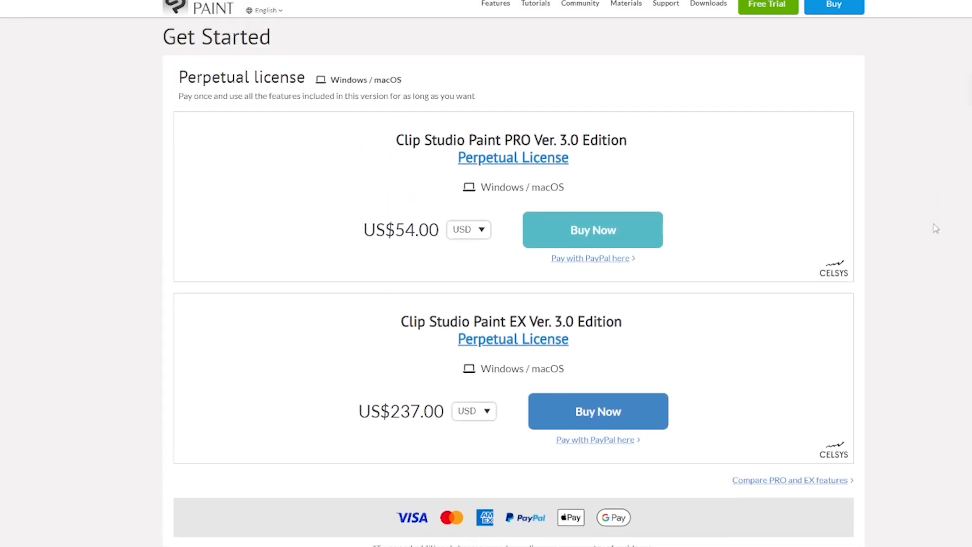
- View the full DEBUT, PRO and EX feature list from the pricing page's comparison popup
scroll(down, 3)
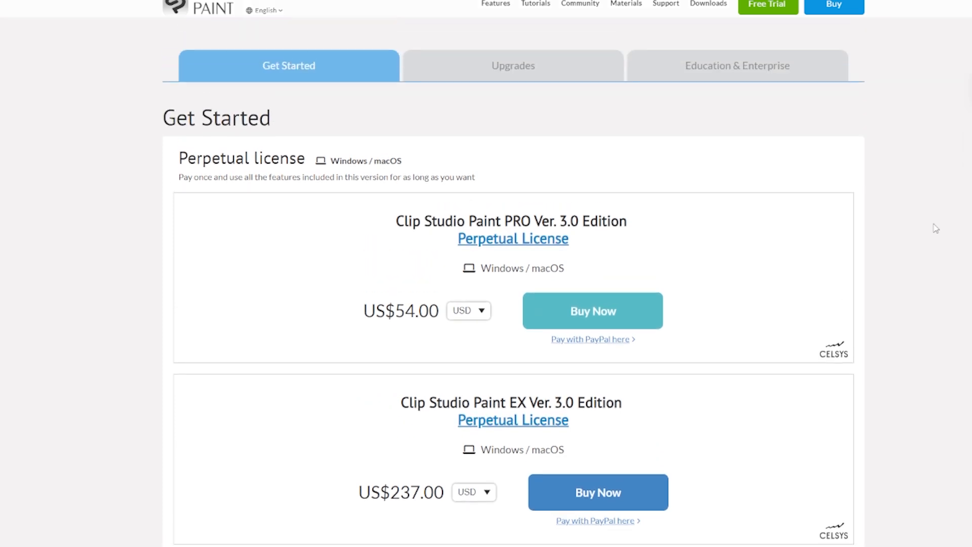
scroll(down, 3)
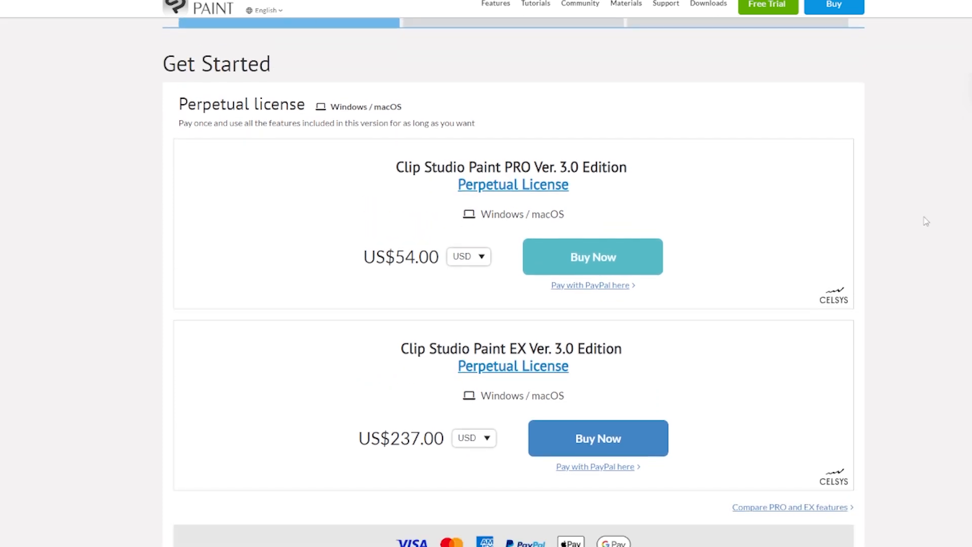
mouse_move(784, 517)
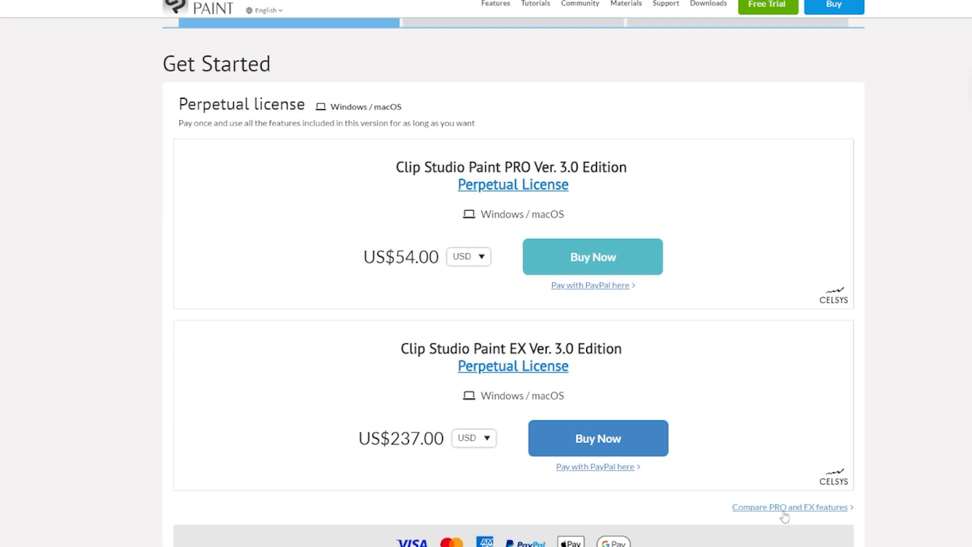
click(789, 507)
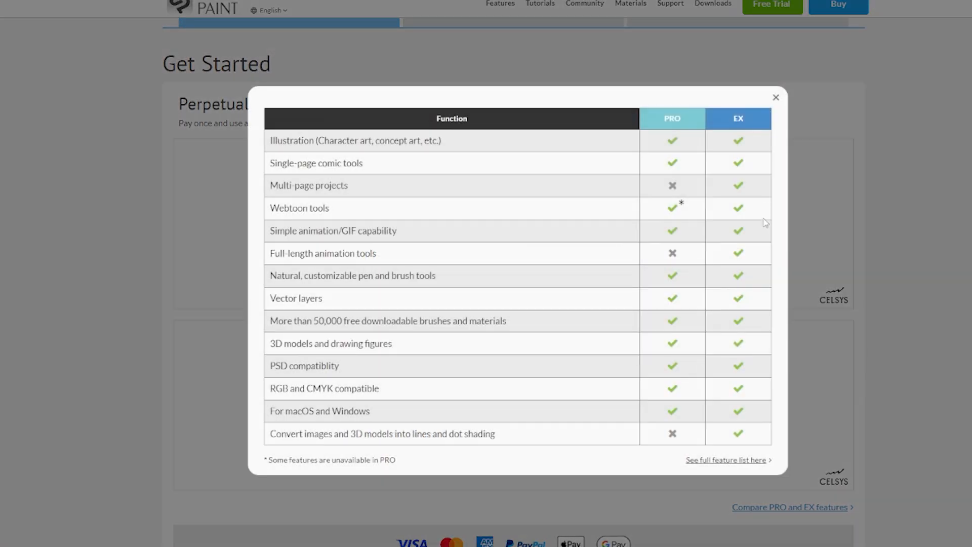
mouse_move(702, 468)
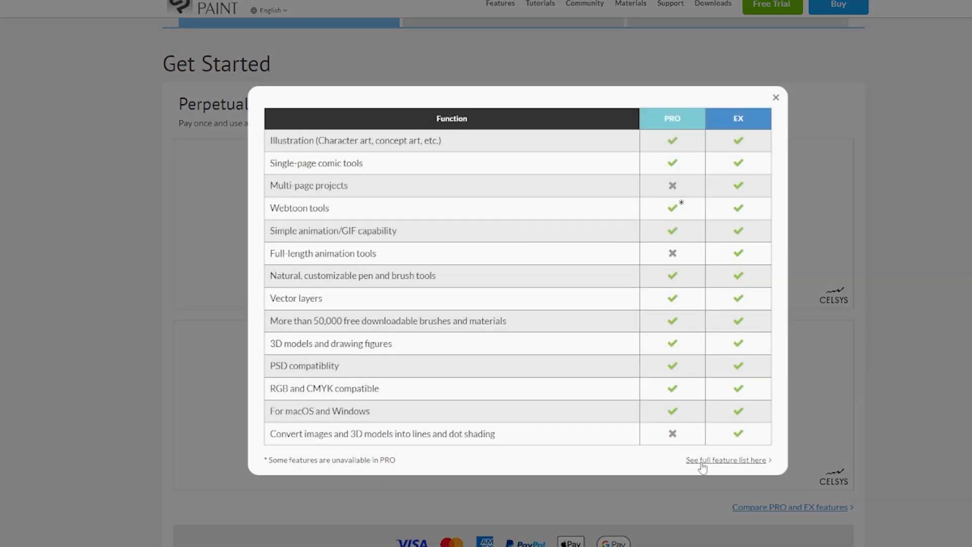
click(726, 459)
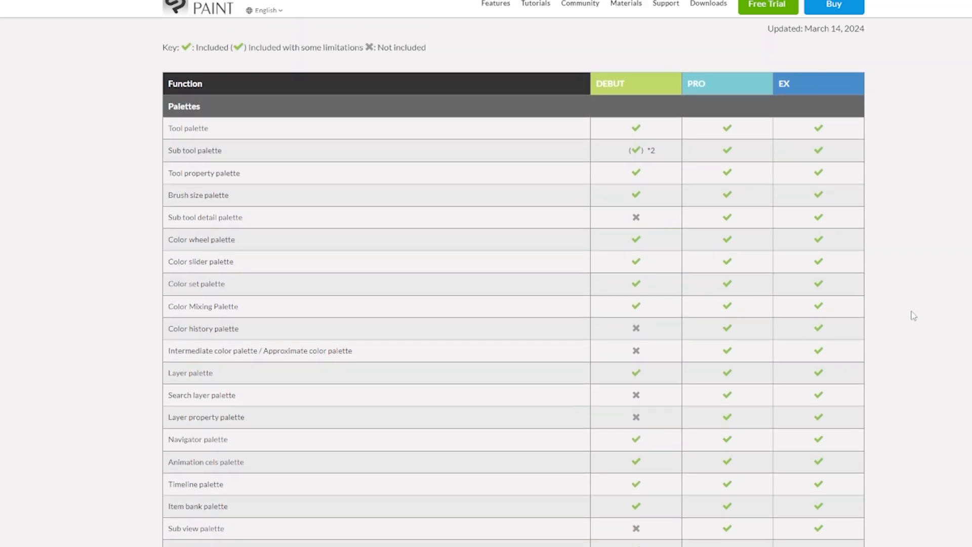
scroll(down, 3)
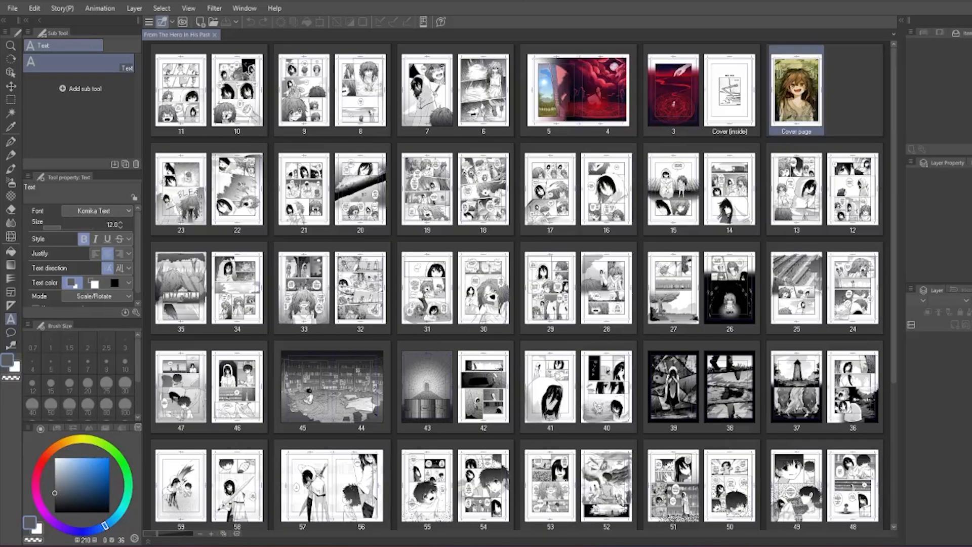
mouse_move(889, 222)
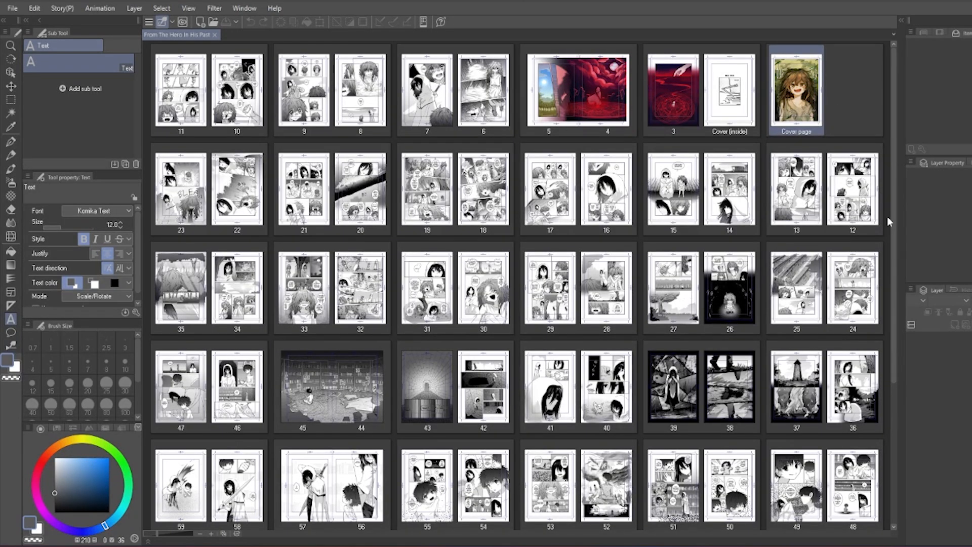
scroll(down, 3)
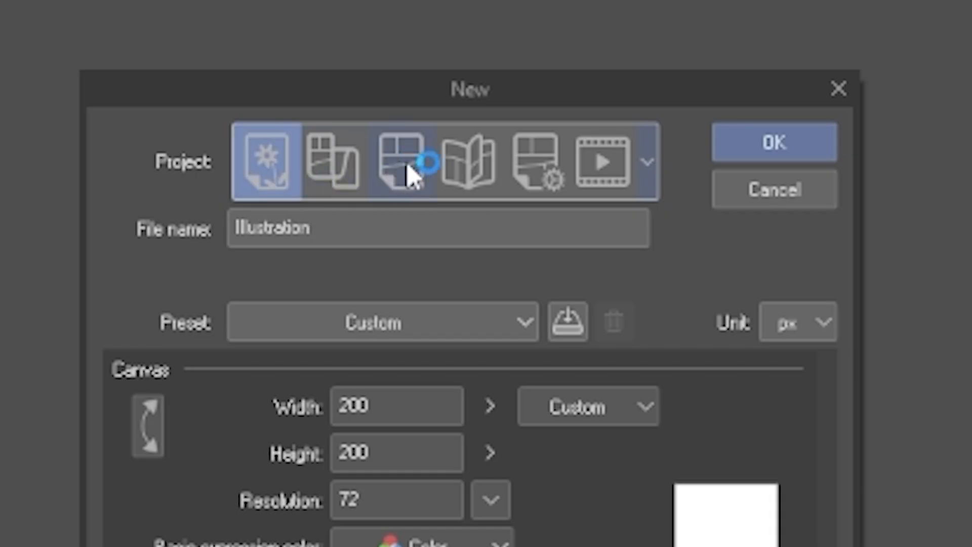
mouse_move(528, 167)
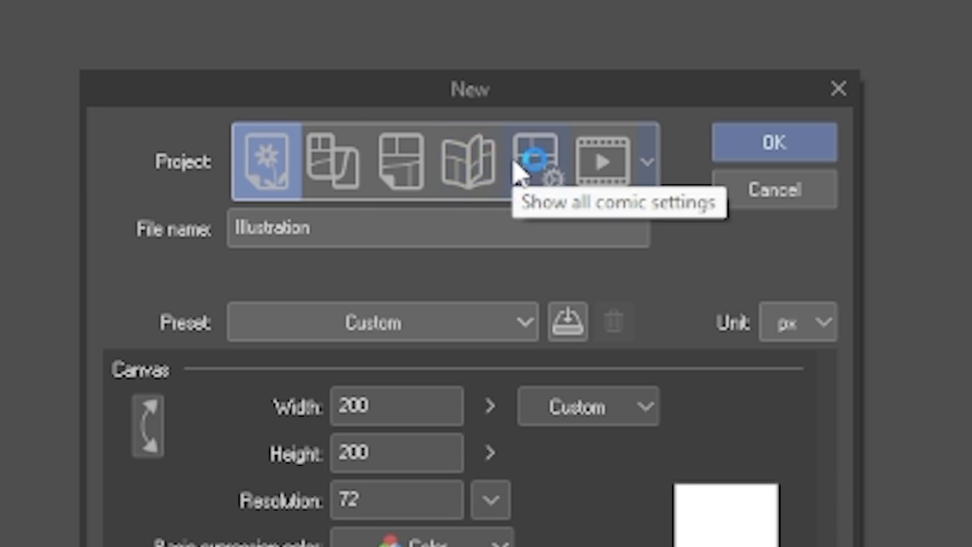
mouse_move(619, 167)
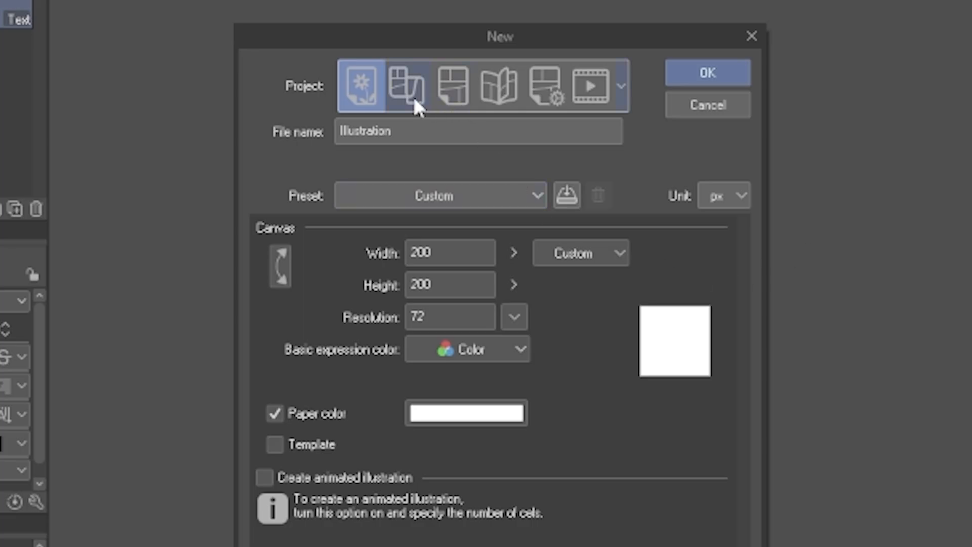
- Select the Webtoon project type and browse its canvas size presets
click(406, 85)
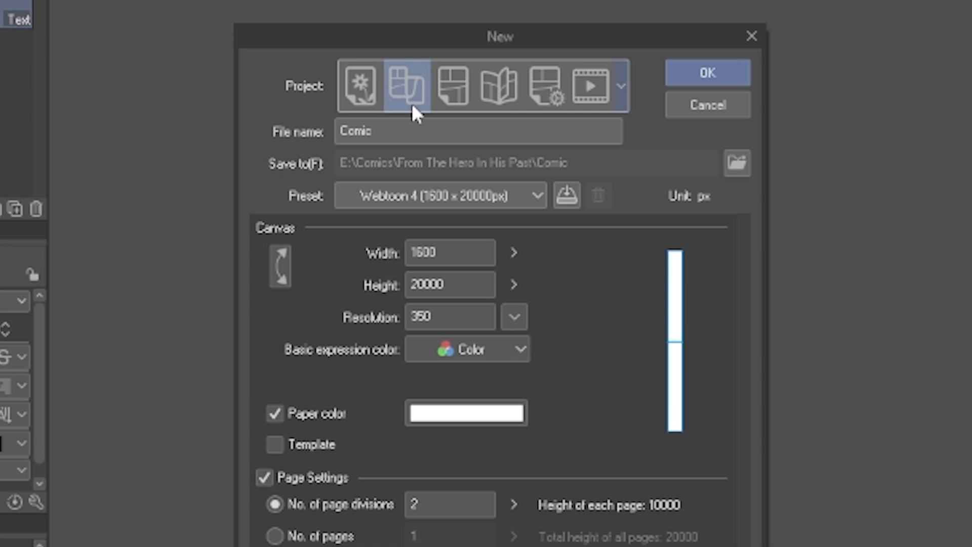
click(467, 196)
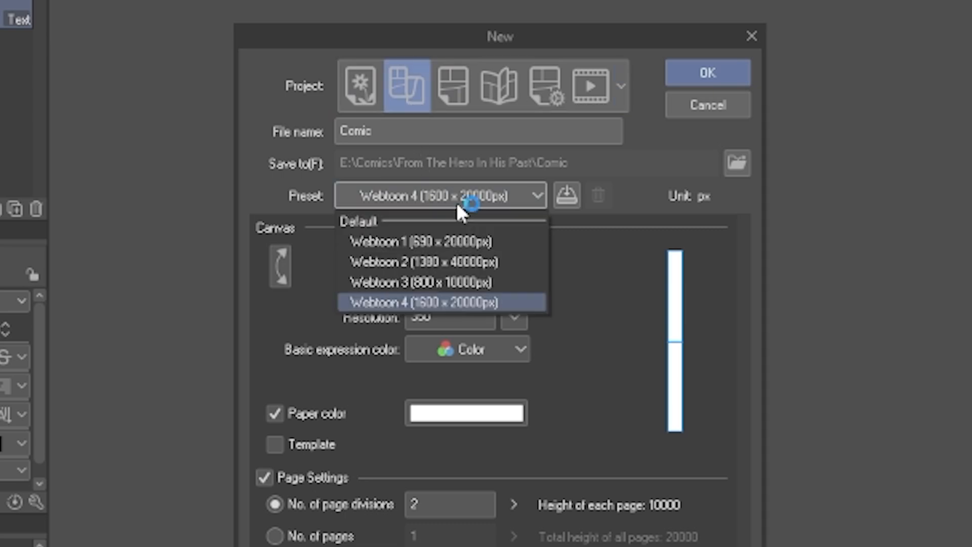
click(439, 302)
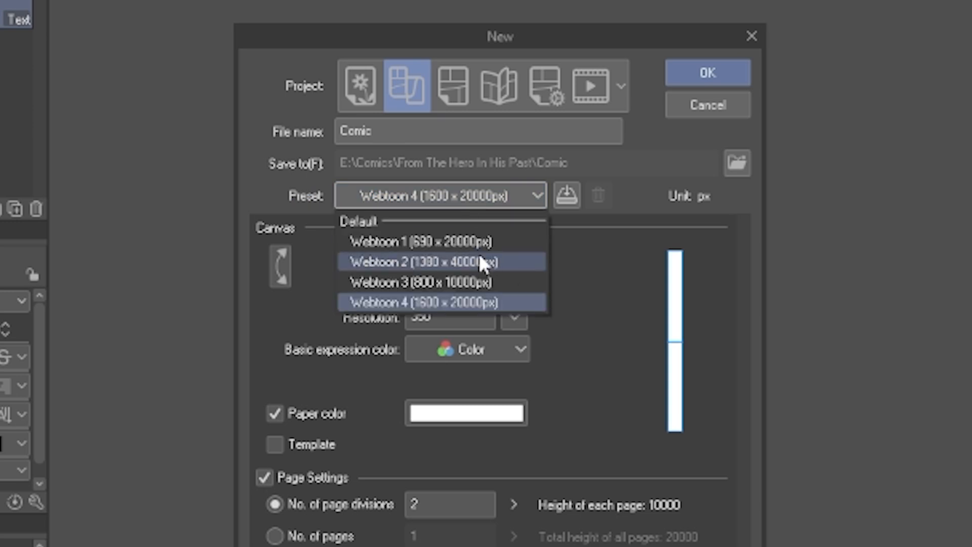
mouse_move(532, 289)
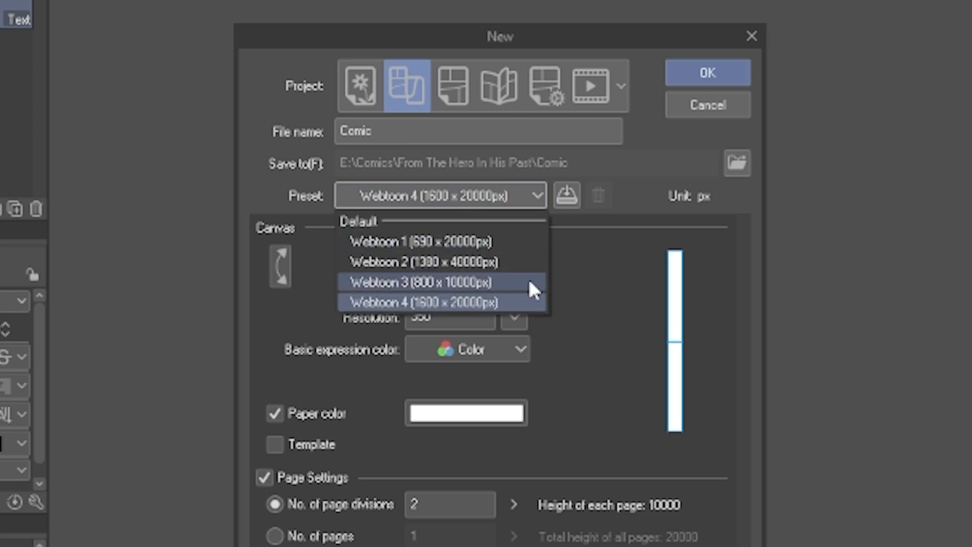
click(442, 302)
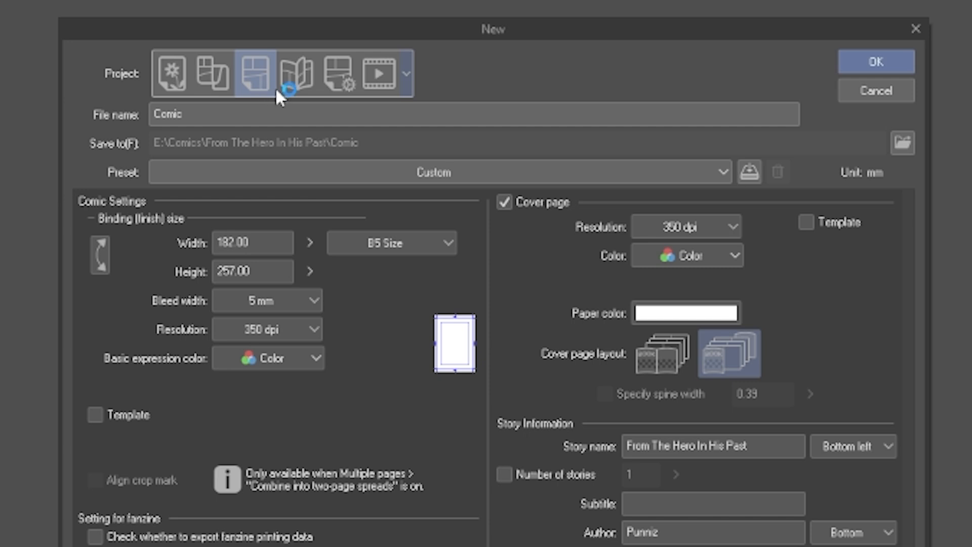
mouse_move(340, 83)
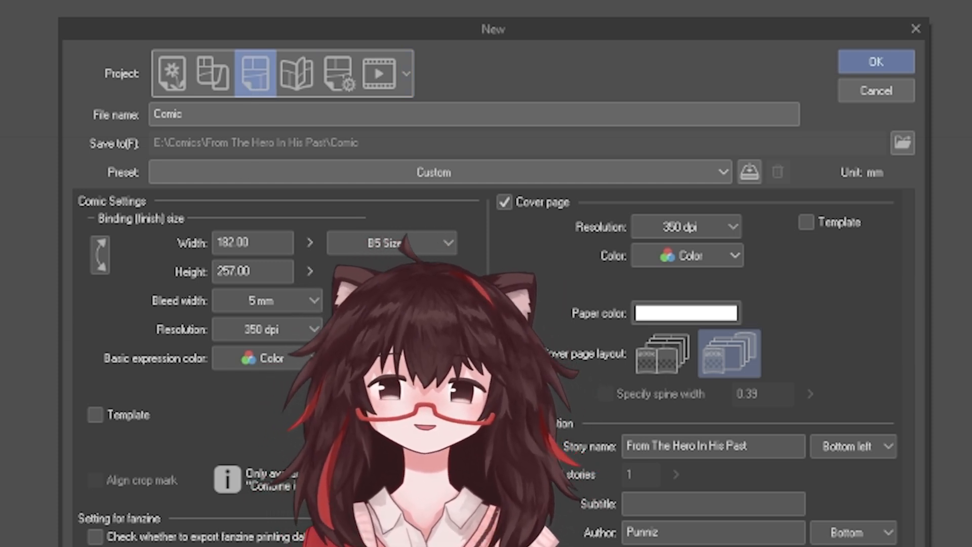
- Review the standard binding paper size options, keeping B5 for the comic
click(392, 242)
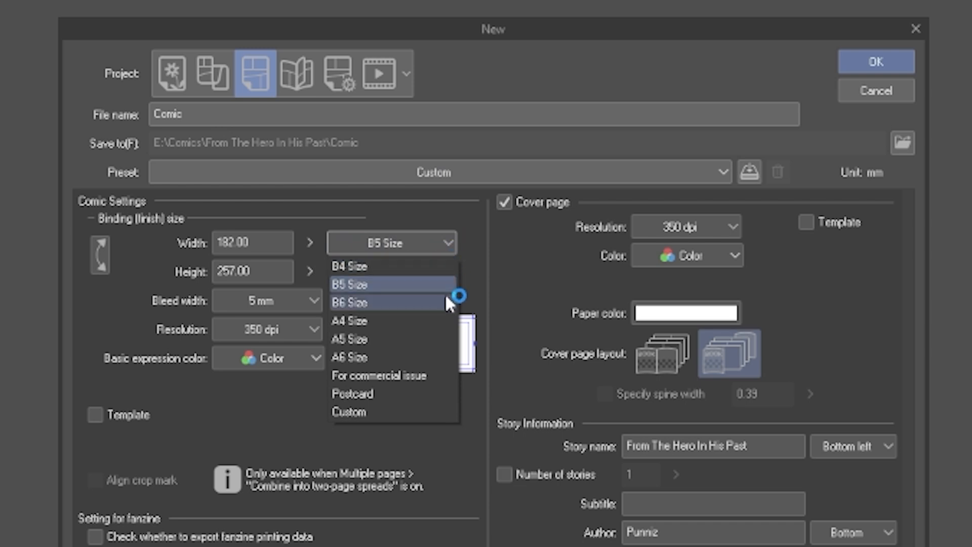
mouse_move(452, 245)
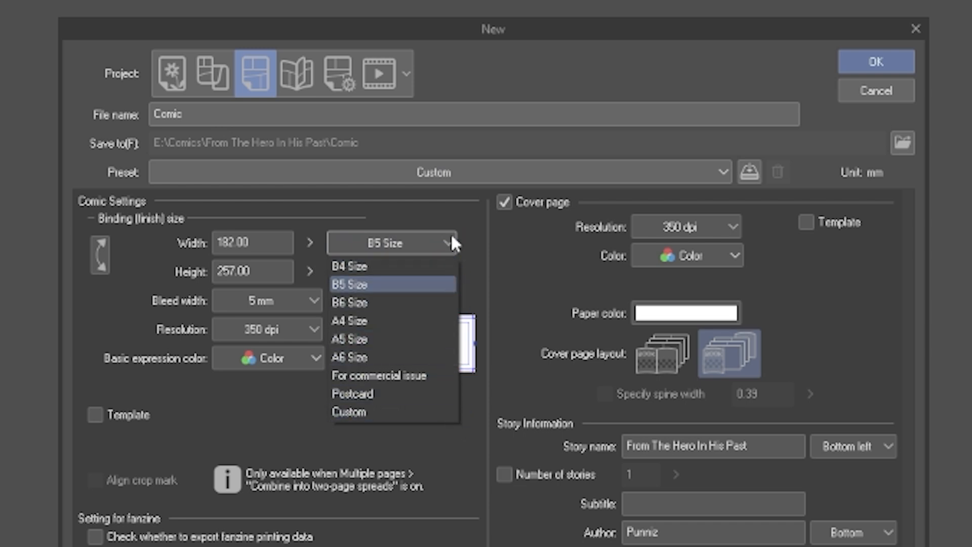
mouse_move(459, 193)
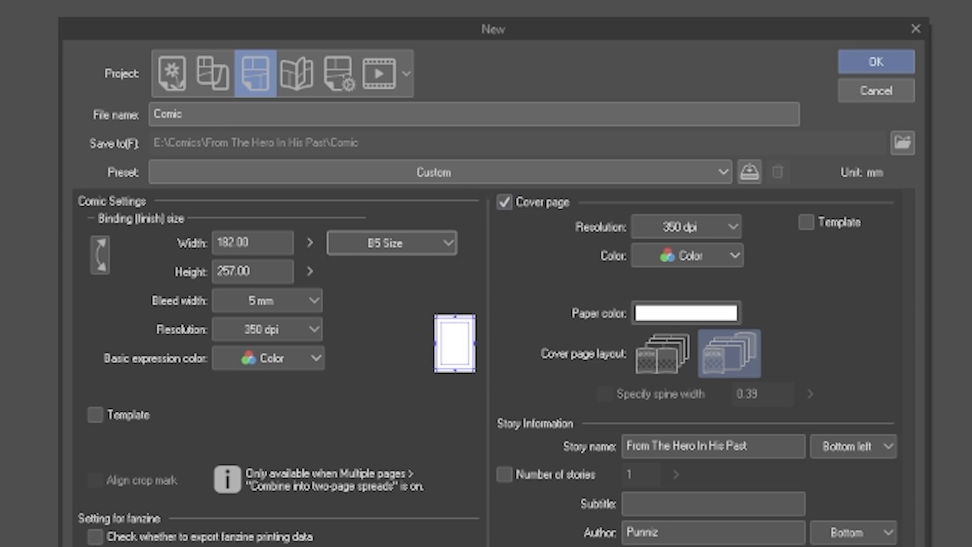
mouse_move(342, 75)
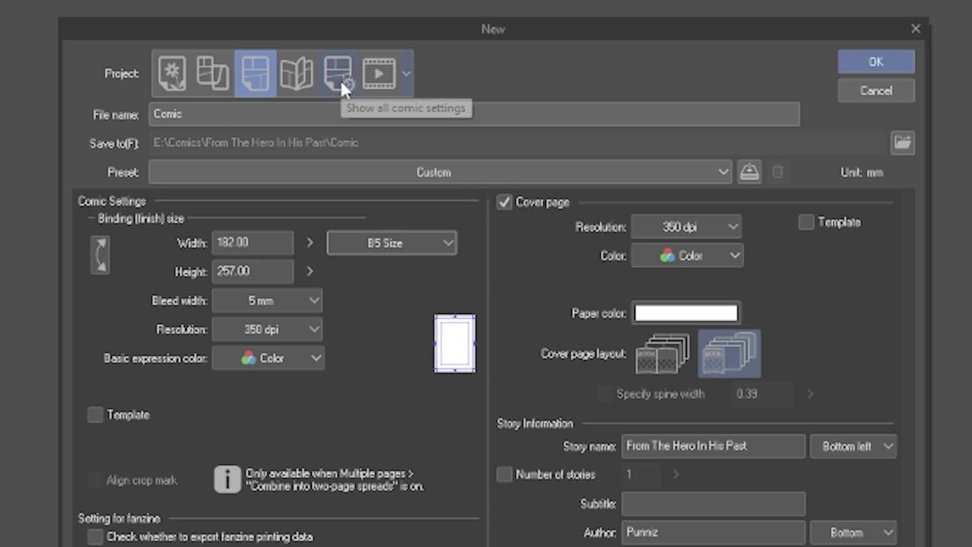
- Enable all comic settings and browse the publisher manga and webtoon size presets
click(337, 73)
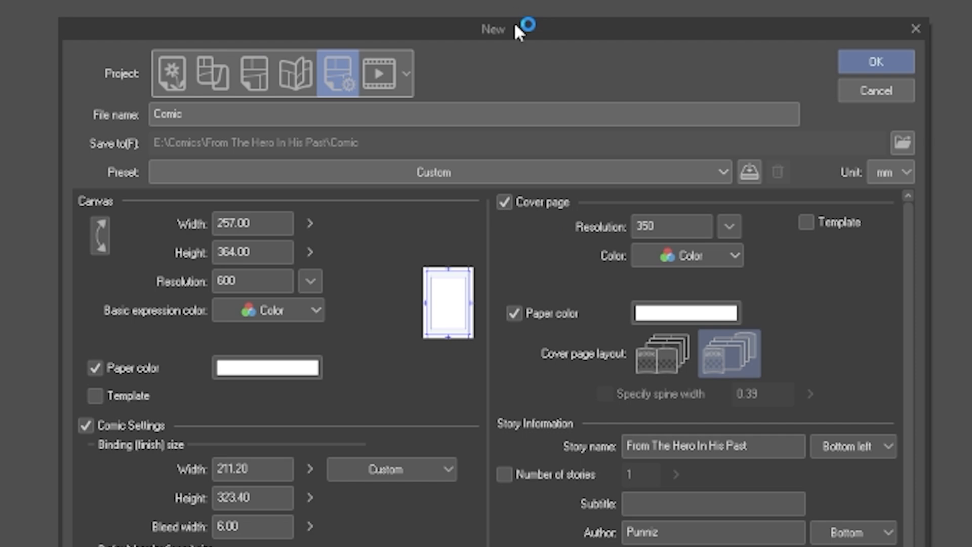
scroll(down, 3)
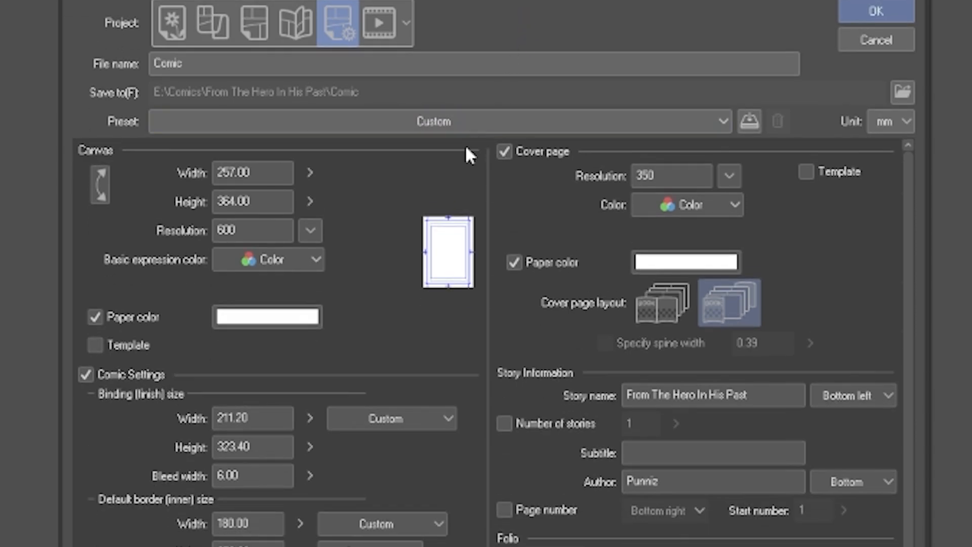
click(434, 122)
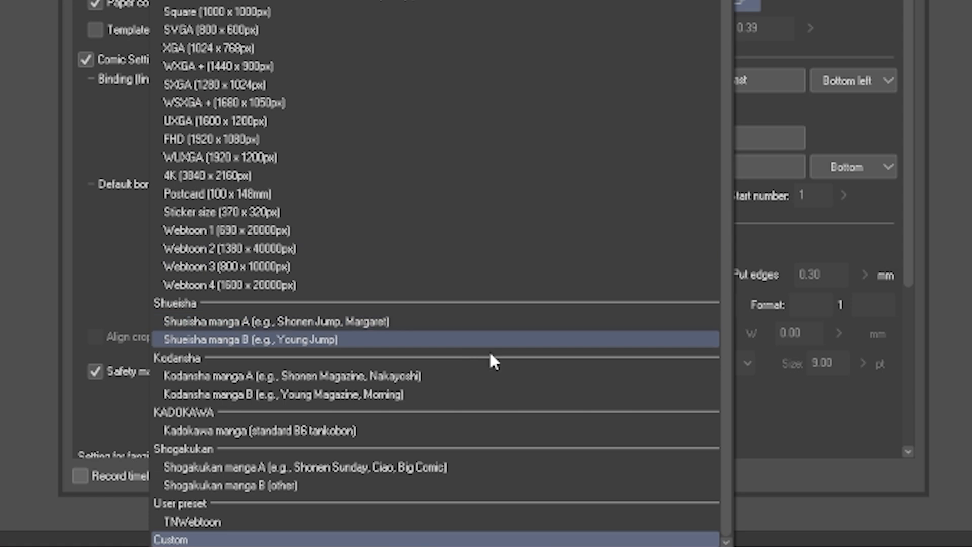
mouse_move(505, 532)
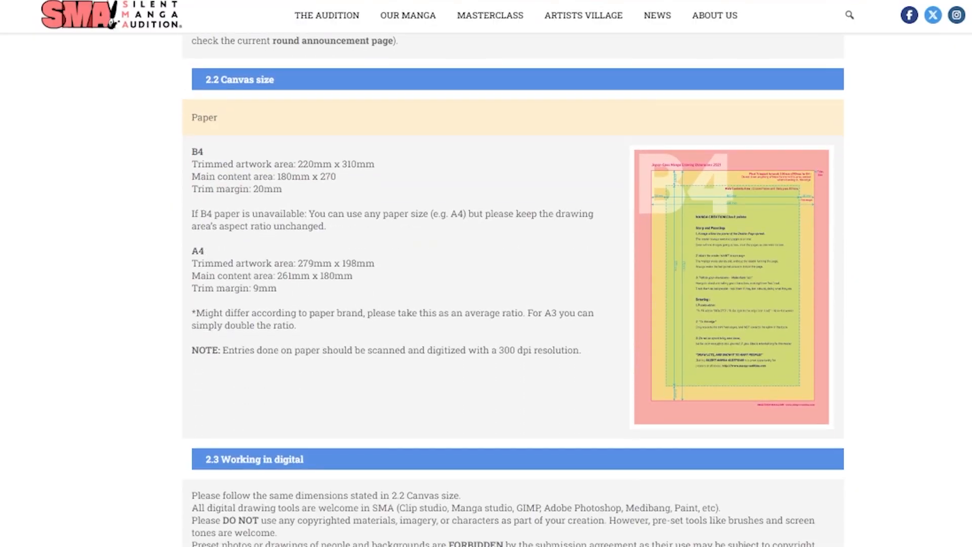
mouse_move(897, 193)
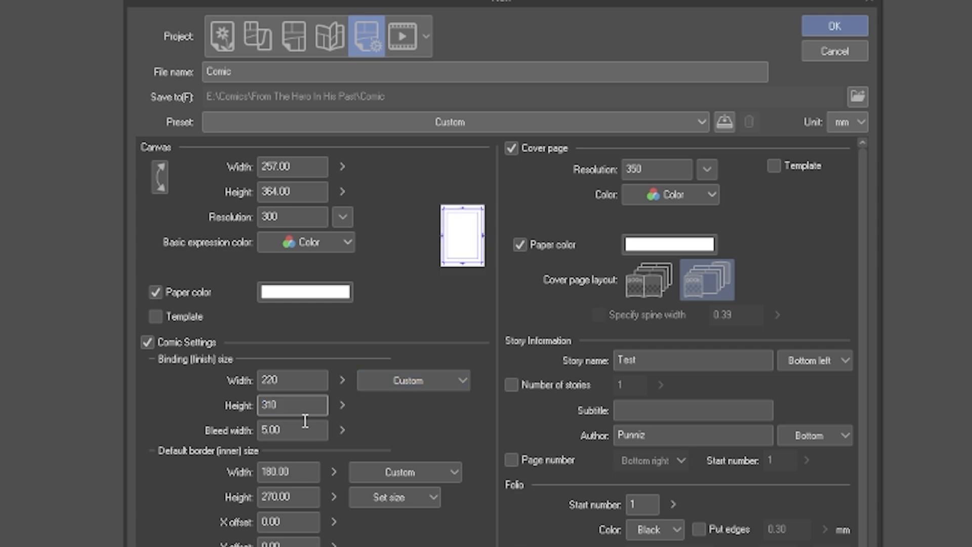
- Set the comic pages' colour expression to monochrome and scroll to Story Information
click(305, 242)
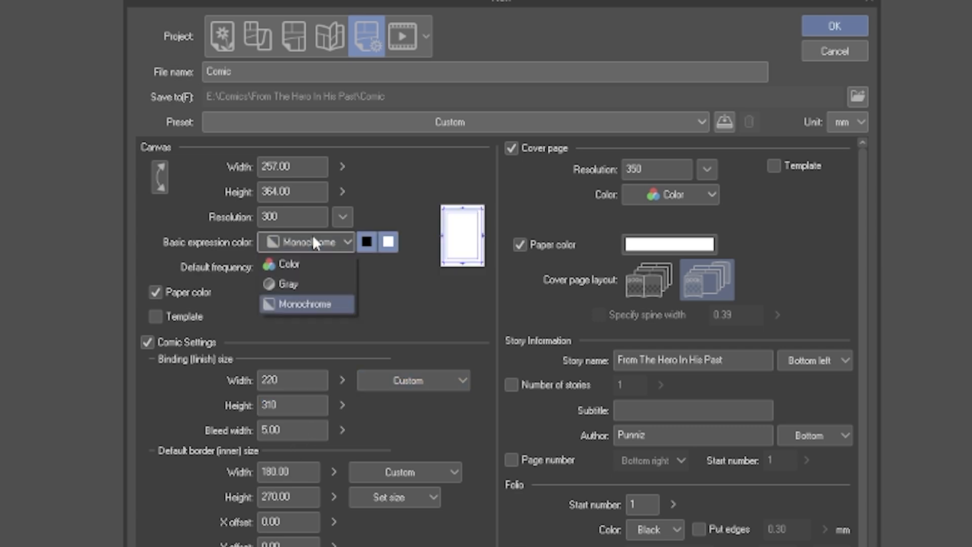
mouse_move(332, 323)
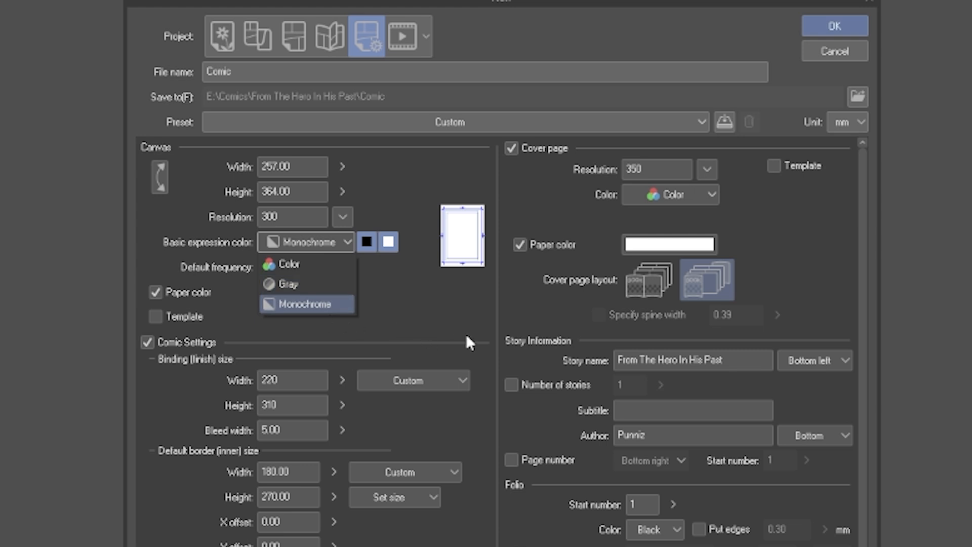
click(307, 303)
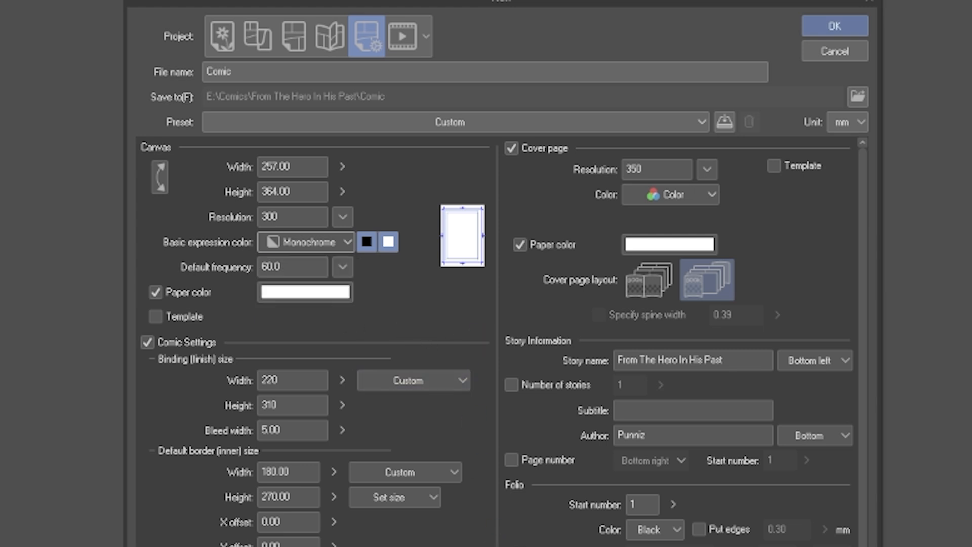
scroll(down, 3)
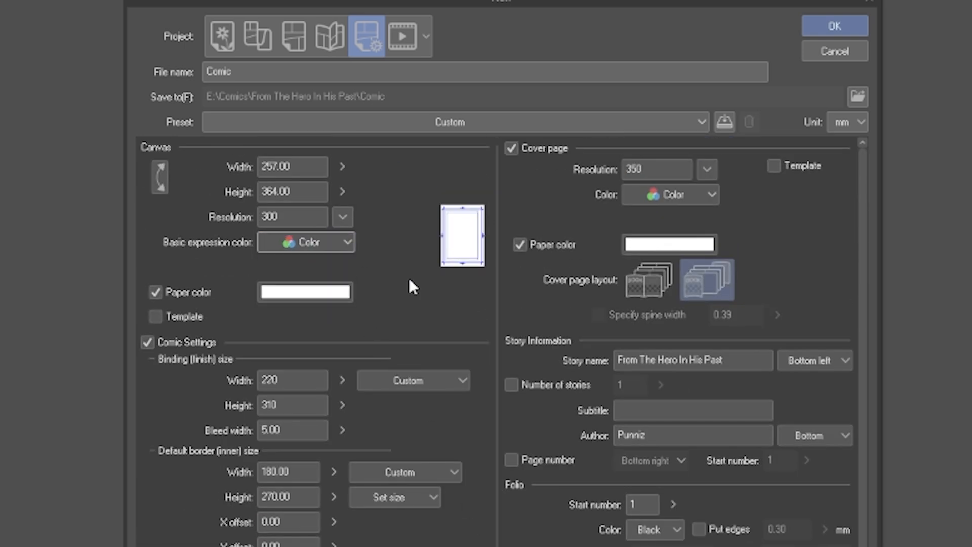
mouse_move(364, 272)
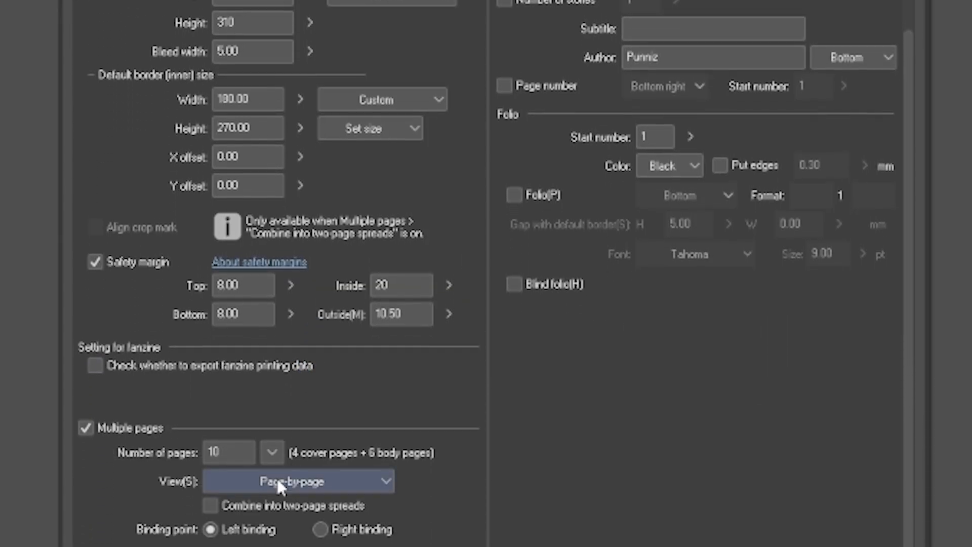
- Set right binding and create the 10-page comic project
scroll(down, 3)
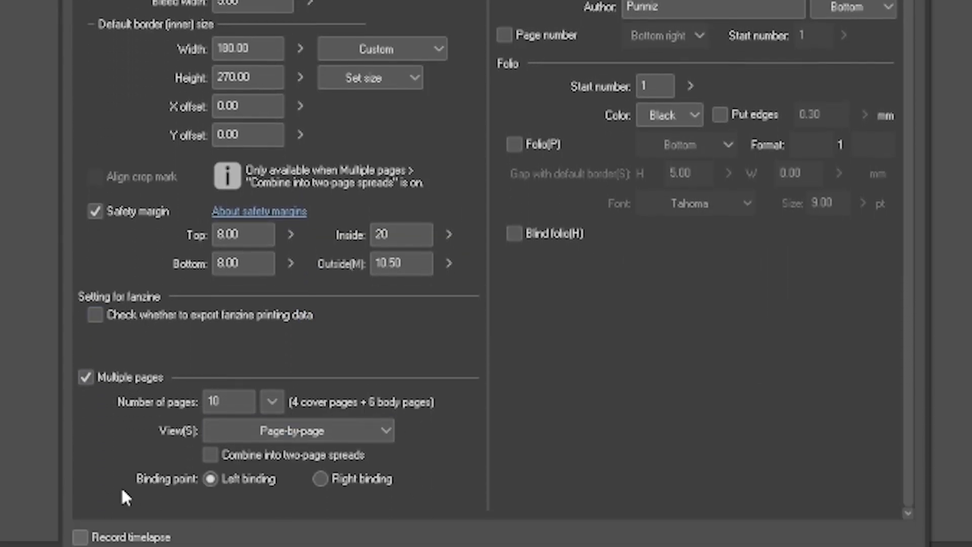
mouse_move(181, 512)
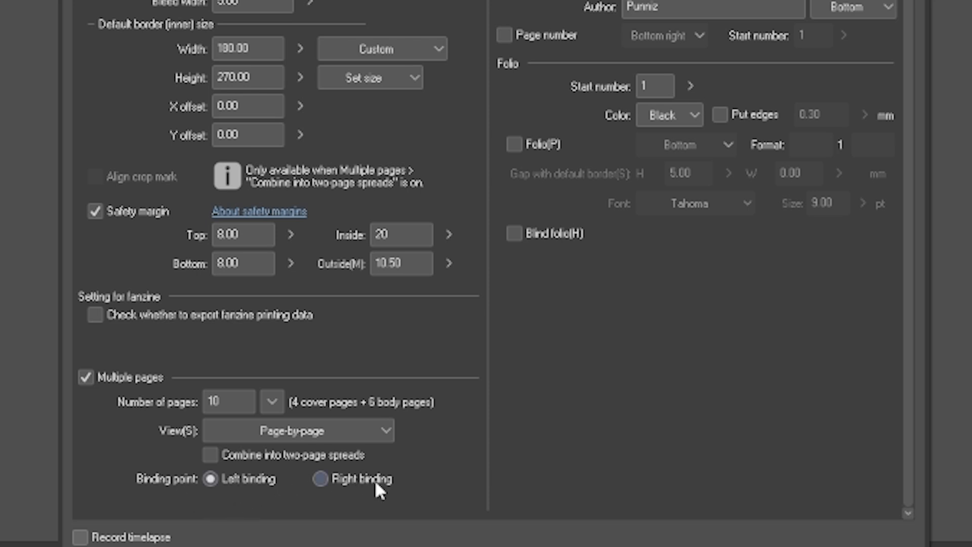
click(319, 479)
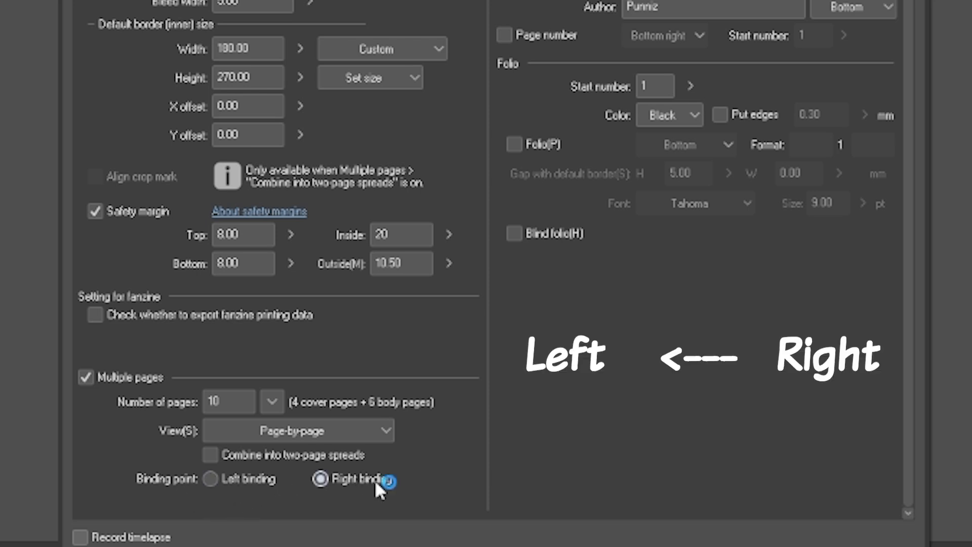
click(210, 479)
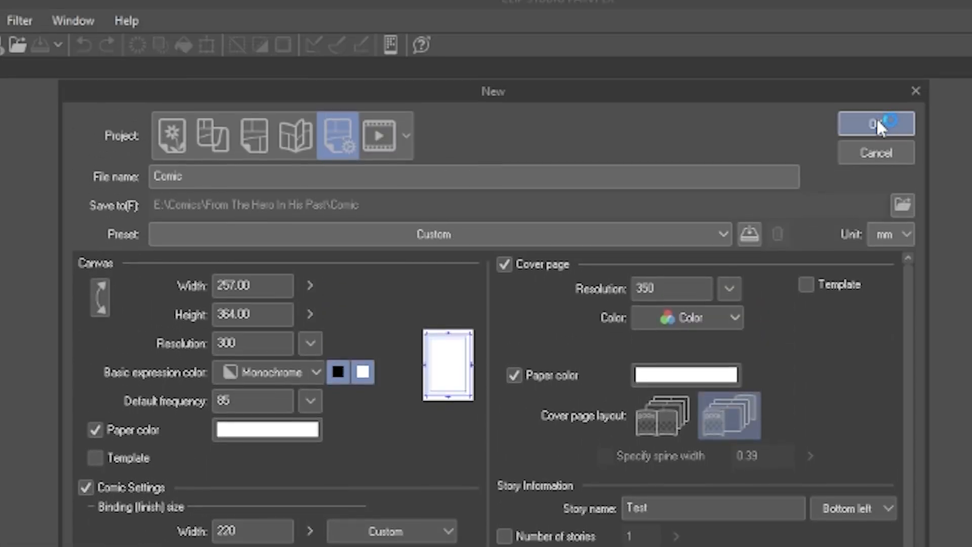
click(876, 123)
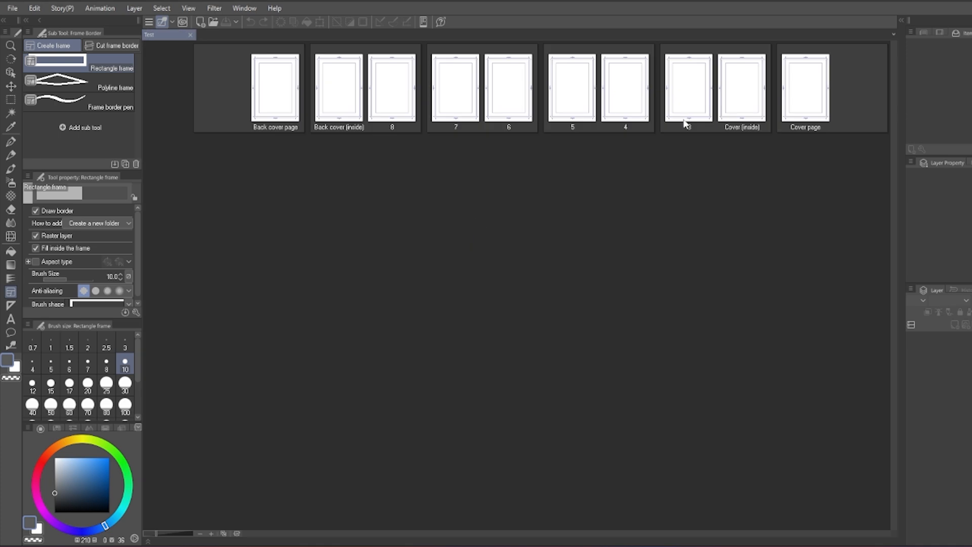
- Open page 3 from the page manager for editing
double_click(743, 84)
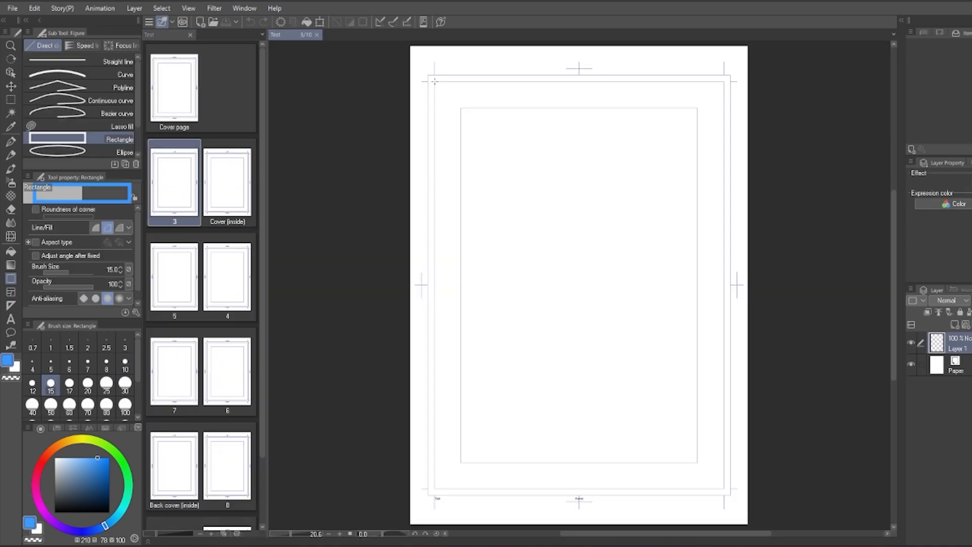
drag(434, 82, 725, 492)
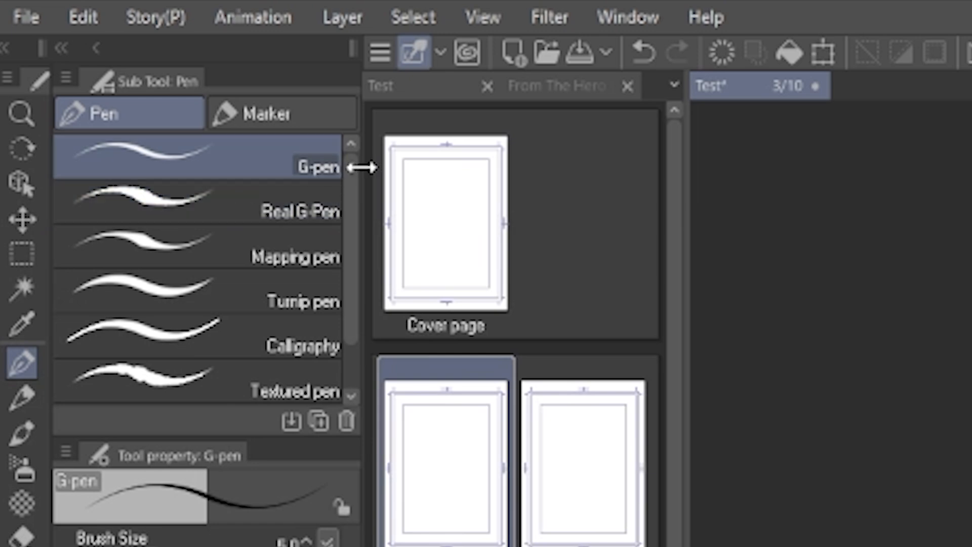
mouse_move(273, 174)
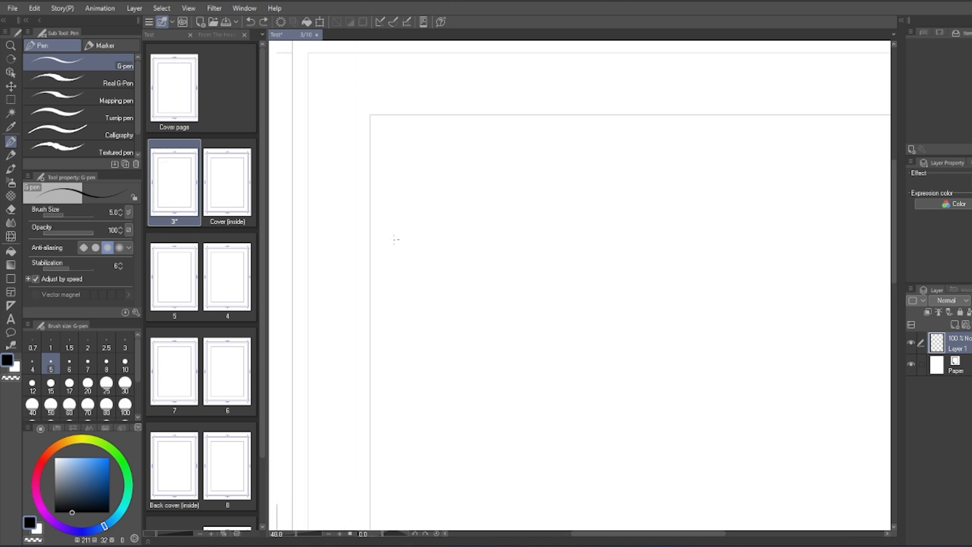
- Draw a test ink line on page 3 and switch to another pen sub tool
drag(388, 243, 598, 115)
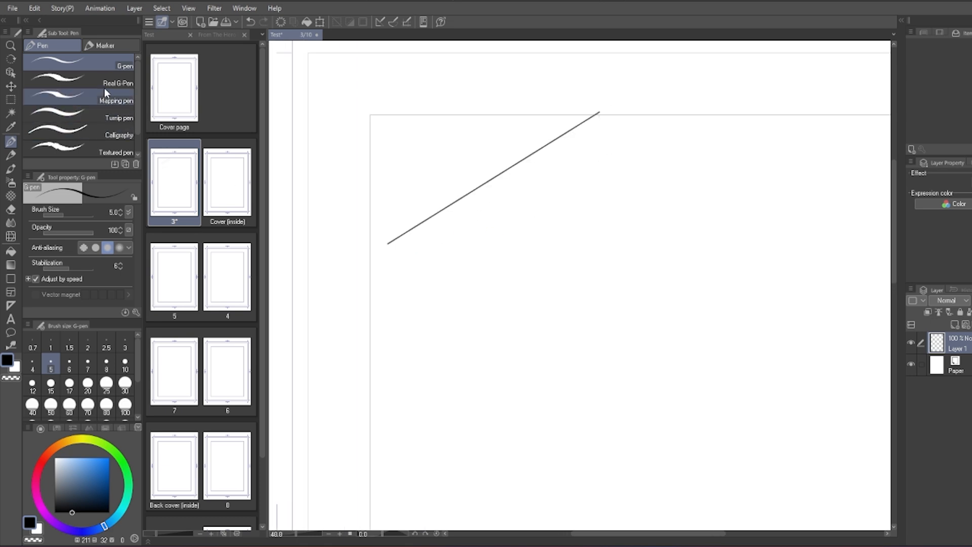
click(118, 83)
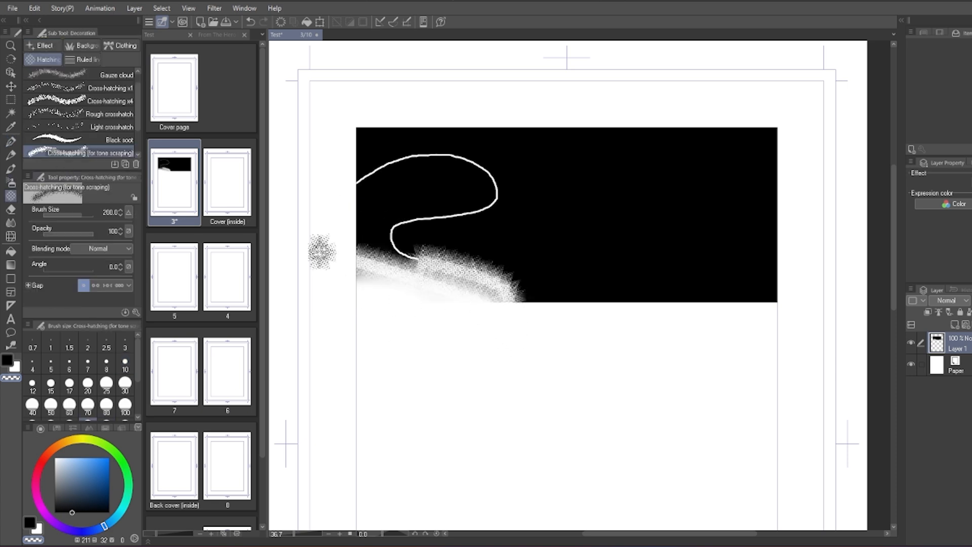
- Scrape white cross-hatching and gauze-cloud textures into the black area on page 3
drag(323, 251, 375, 285)
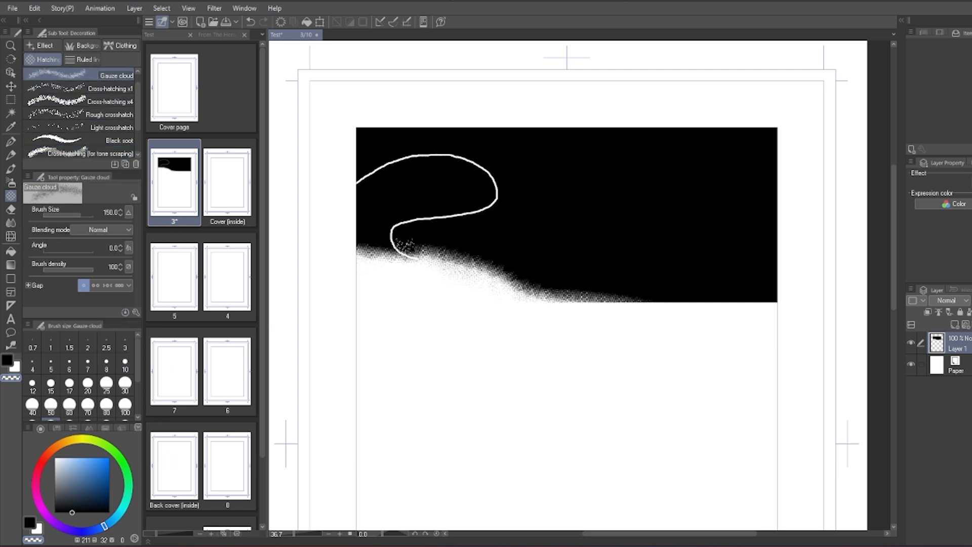
drag(397, 248, 509, 319)
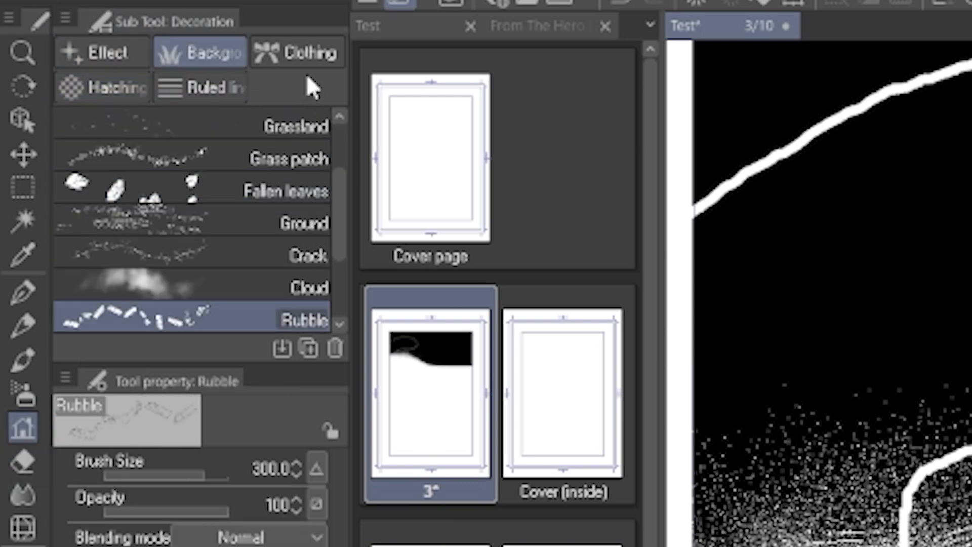
click(200, 87)
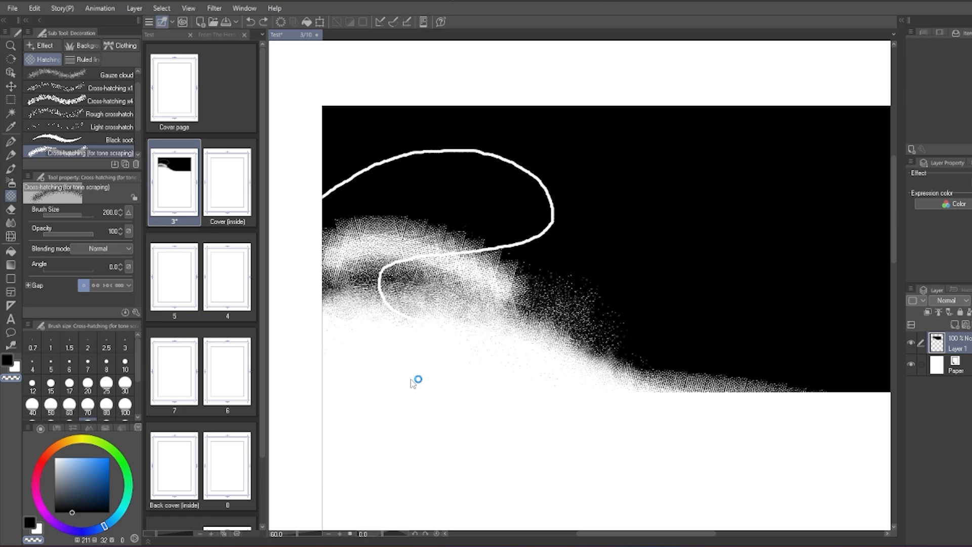
click(111, 127)
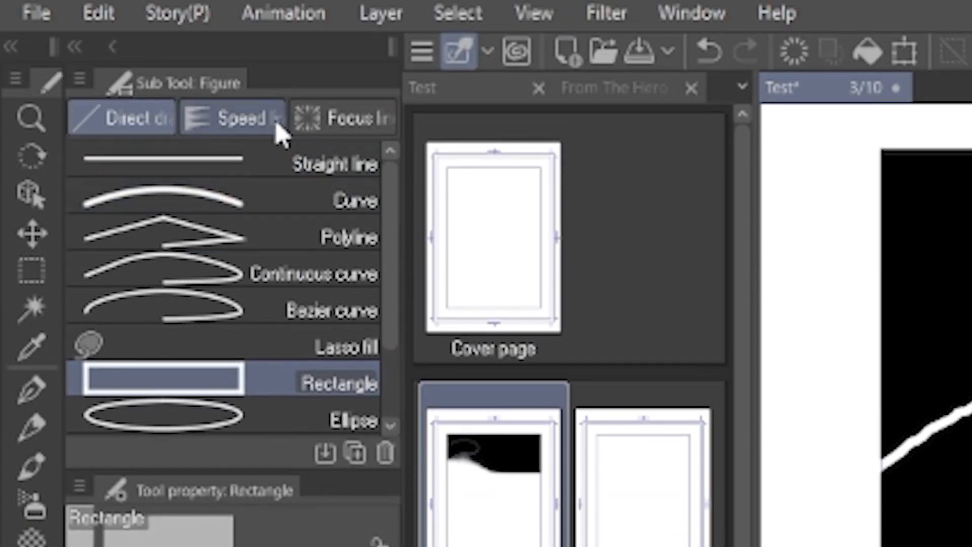
- Pick a speed line tool and reposition the speed lines' focus point
click(353, 118)
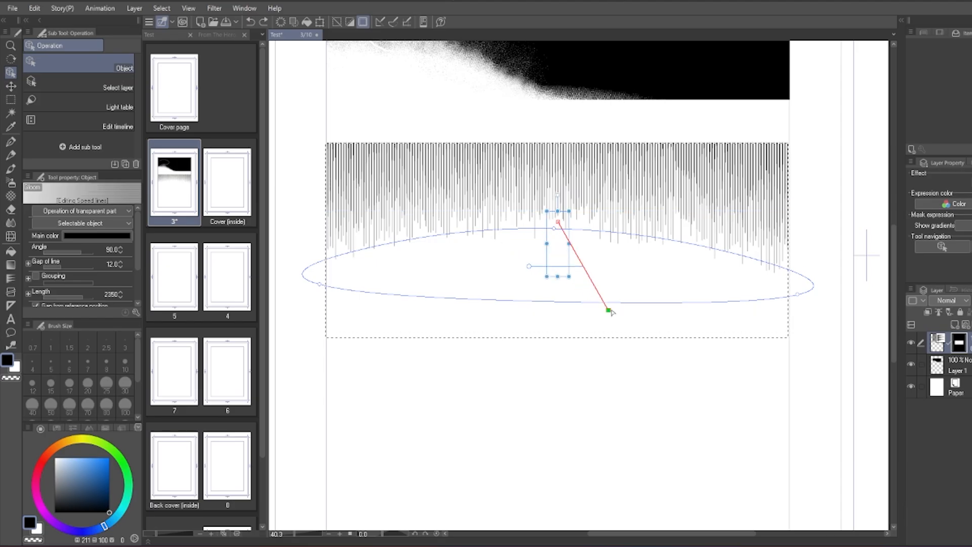
drag(606, 309, 479, 316)
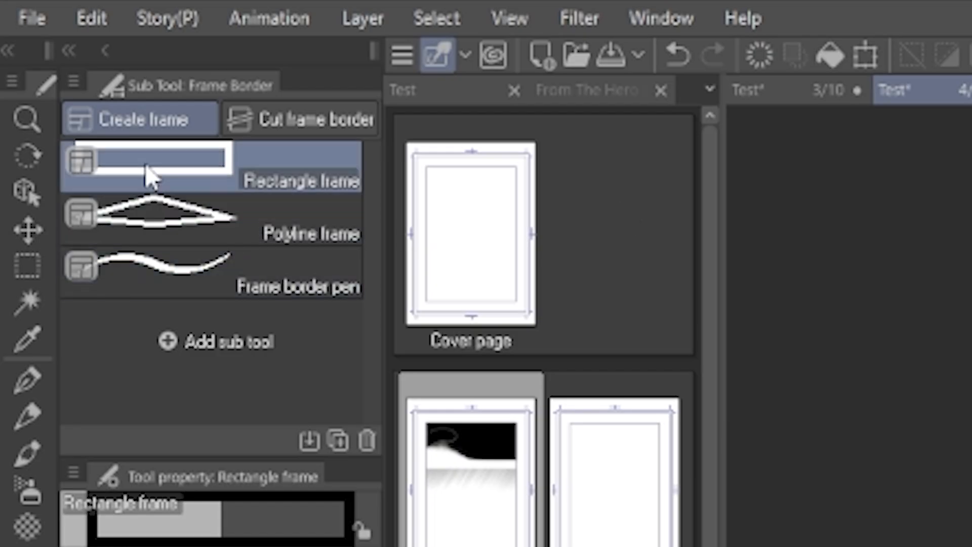
- Create a rectangle panel frame on page 4 to reshape into slanted panels
click(300, 120)
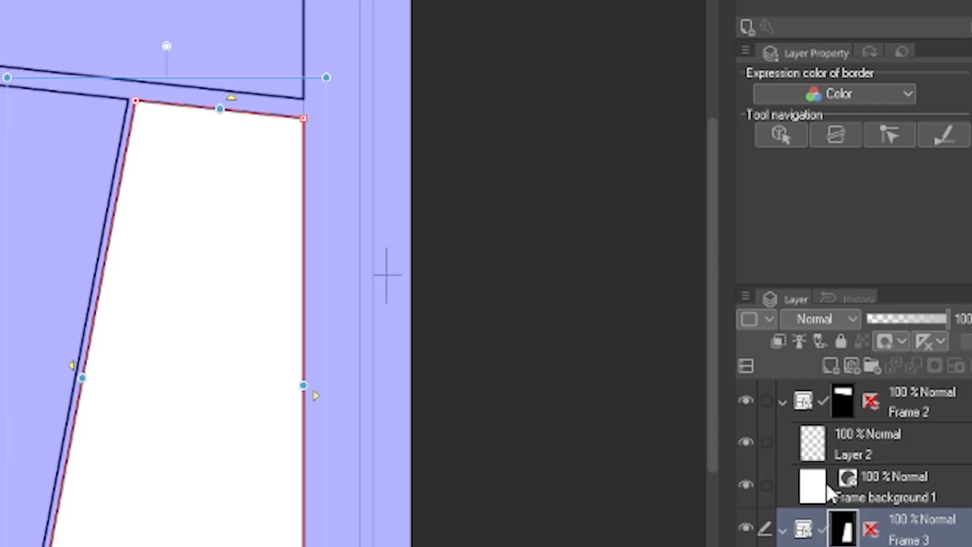
click(744, 400)
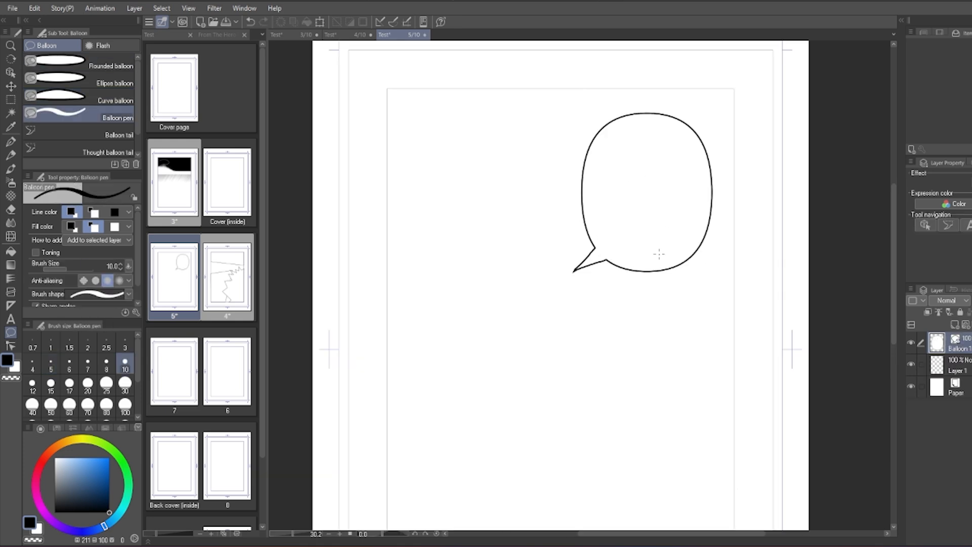
- Pick the Balloon tool for drawing speech balloons on page 5
click(114, 135)
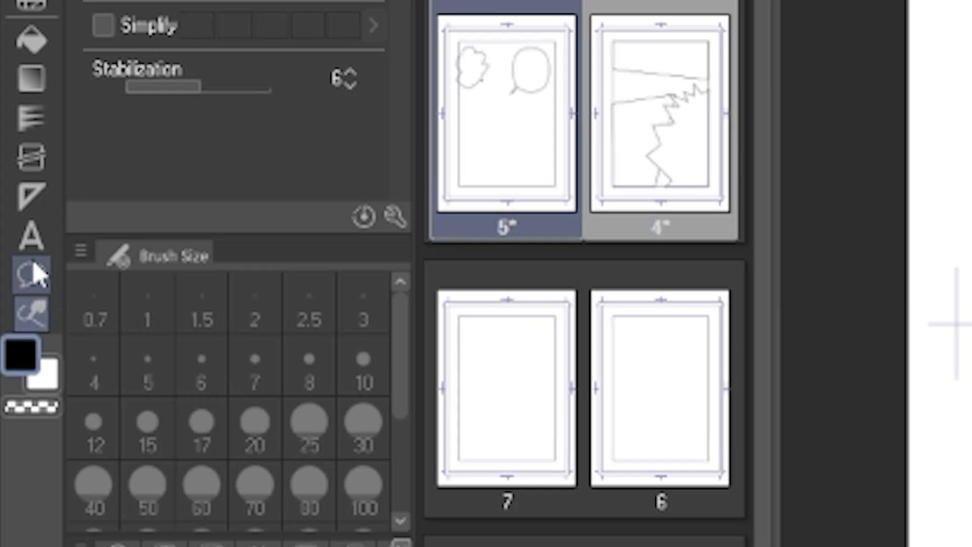
- Add enlarged TEXT in Komika Text size 80 and build a new custom font list
click(29, 234)
text(TEXT)
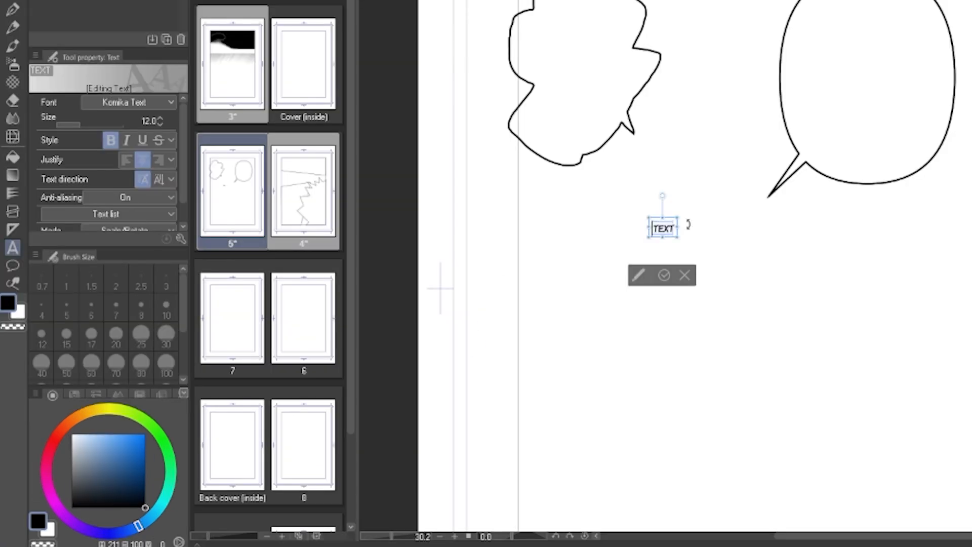
drag(80, 125, 108, 125)
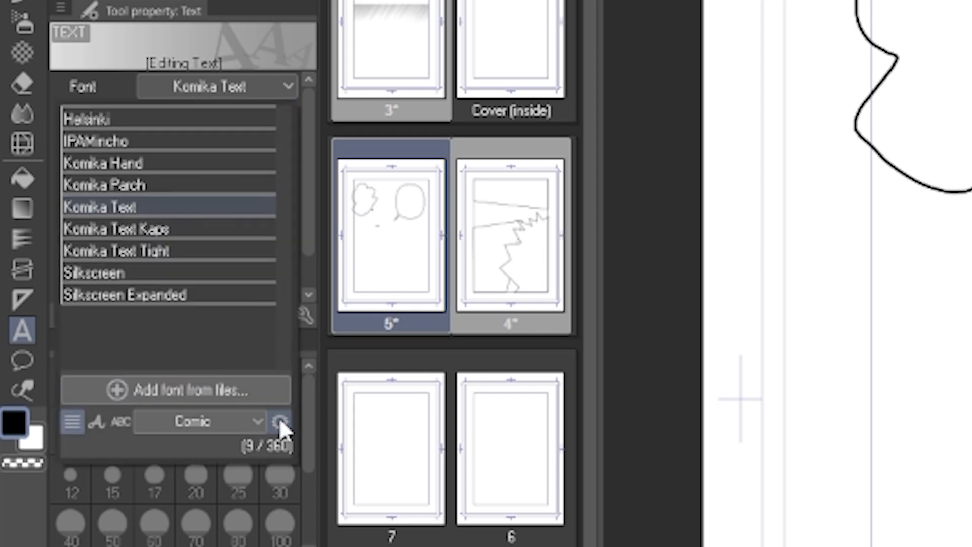
click(276, 421)
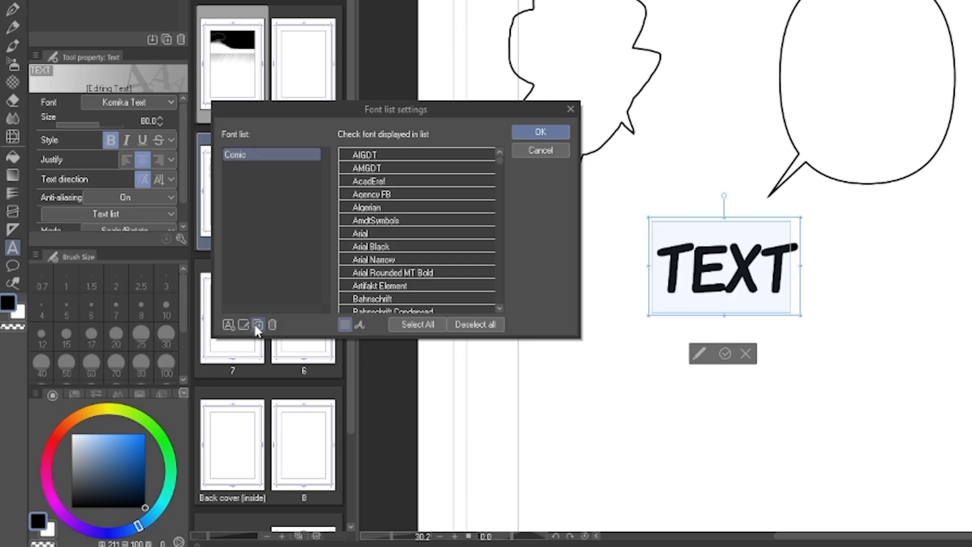
click(257, 324)
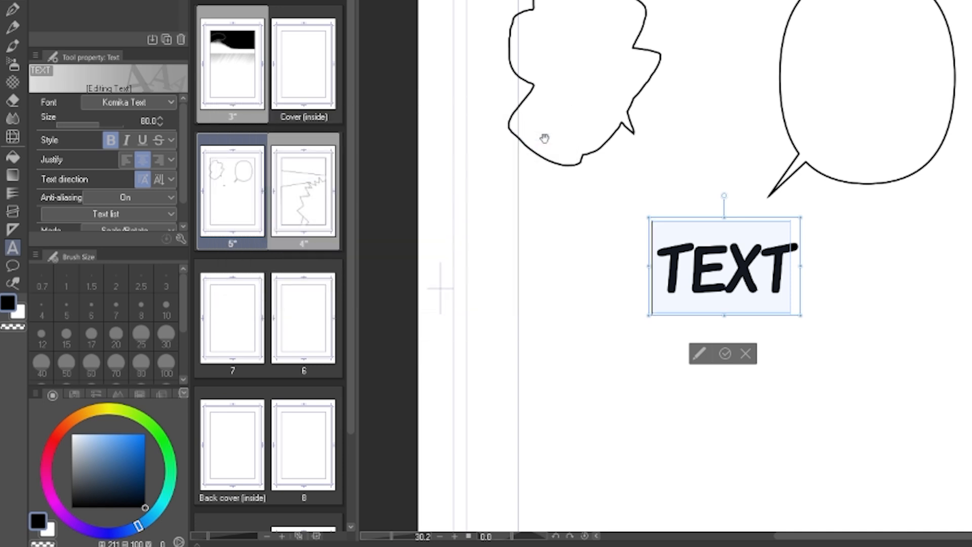
click(128, 102)
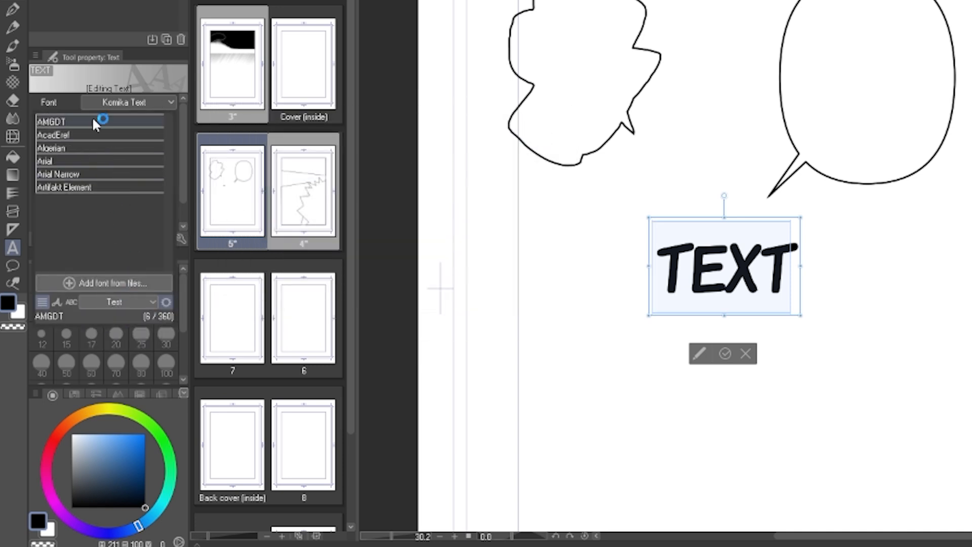
click(51, 148)
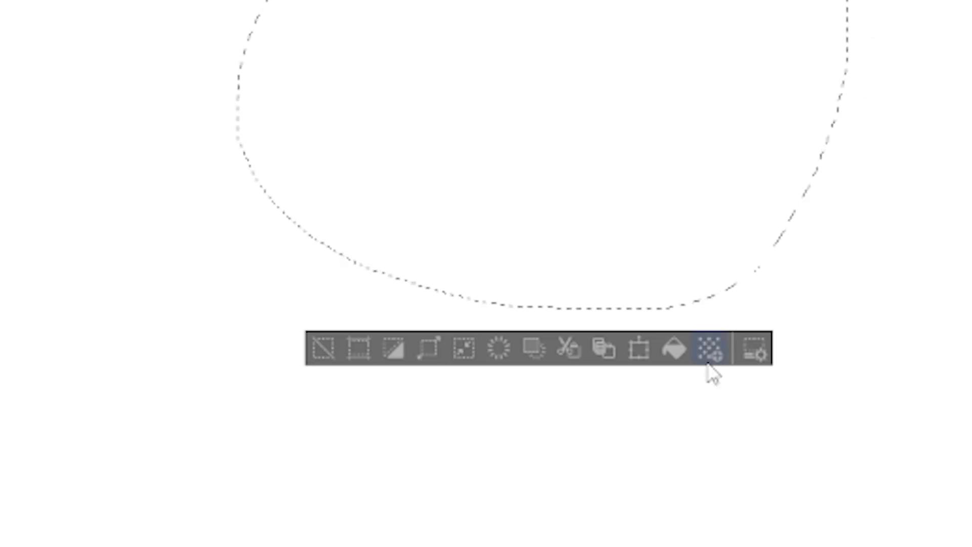
- Fill the selection with screentone, switch dots to lines, set frequency and density
click(707, 354)
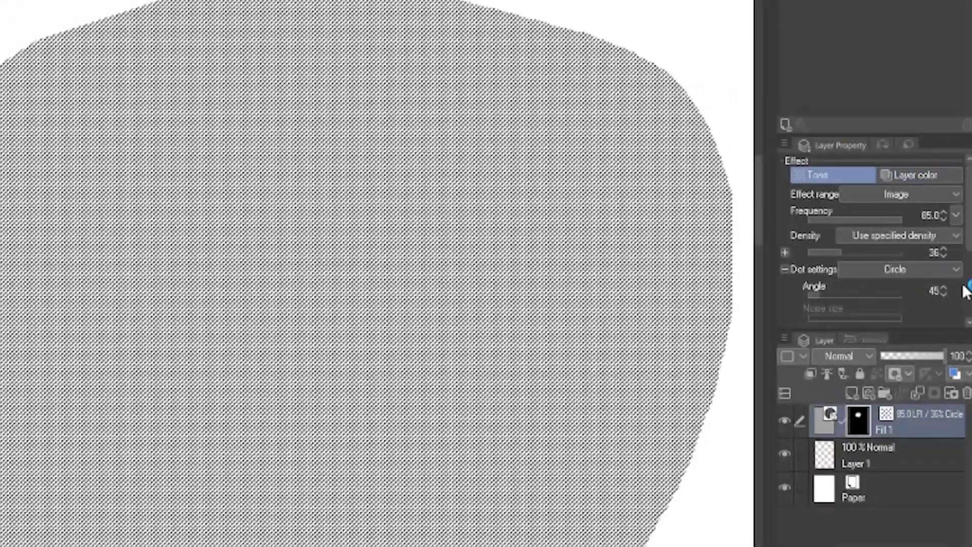
click(182, 8)
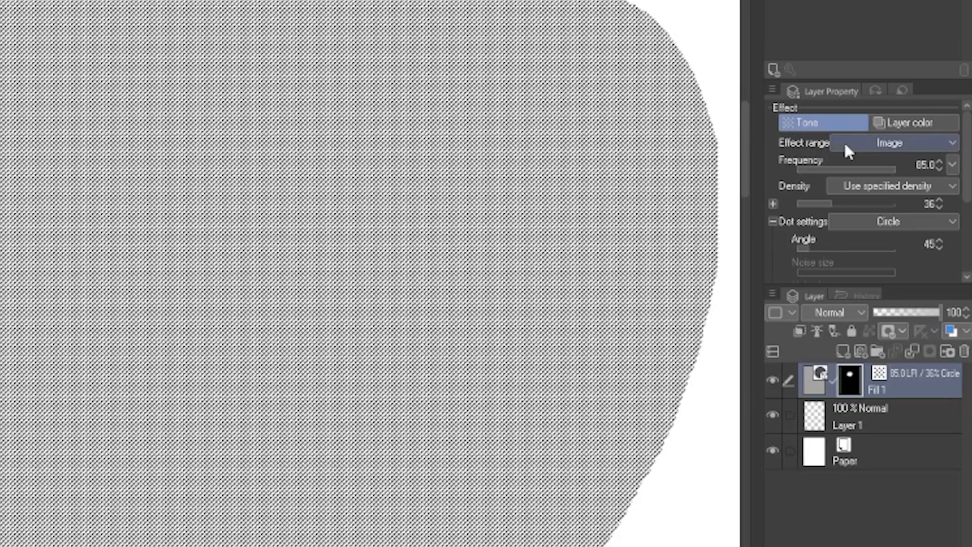
click(894, 222)
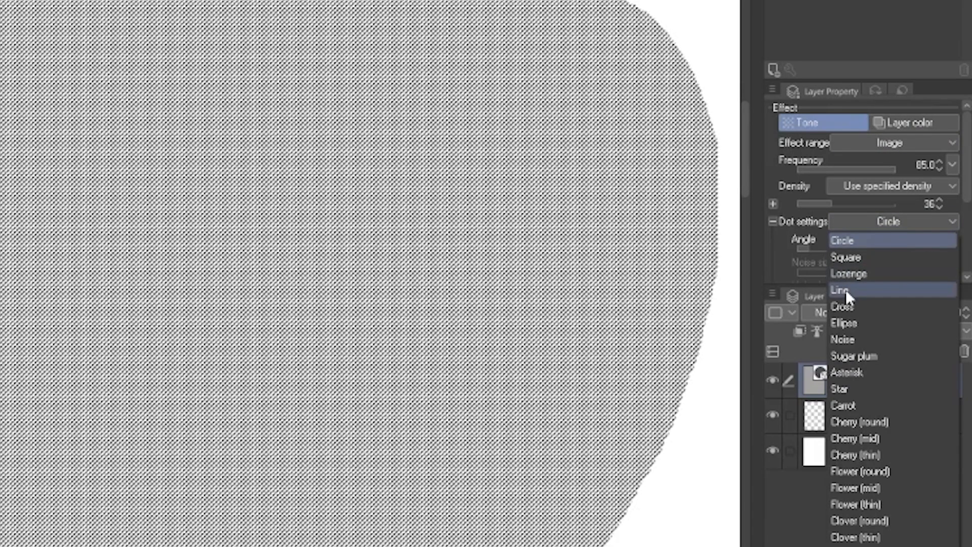
click(839, 289)
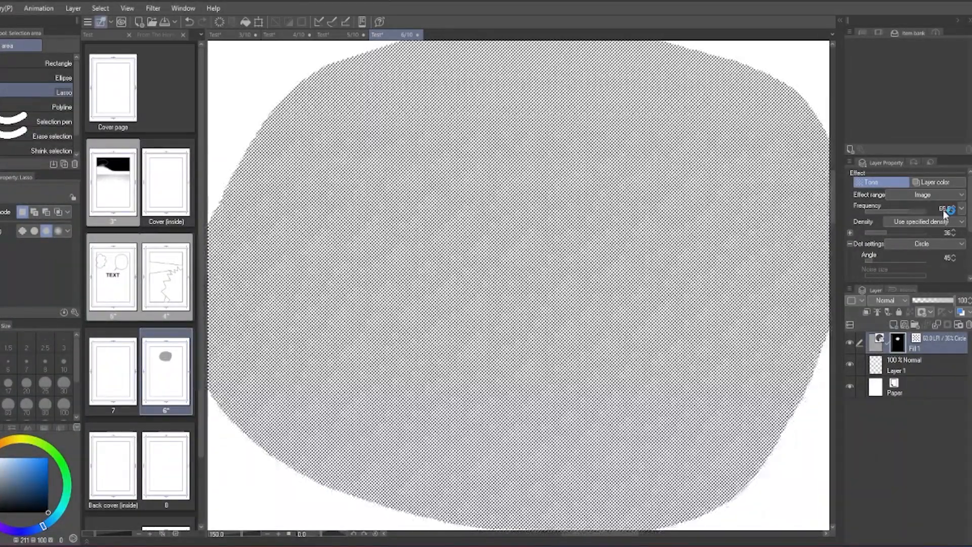
click(962, 208)
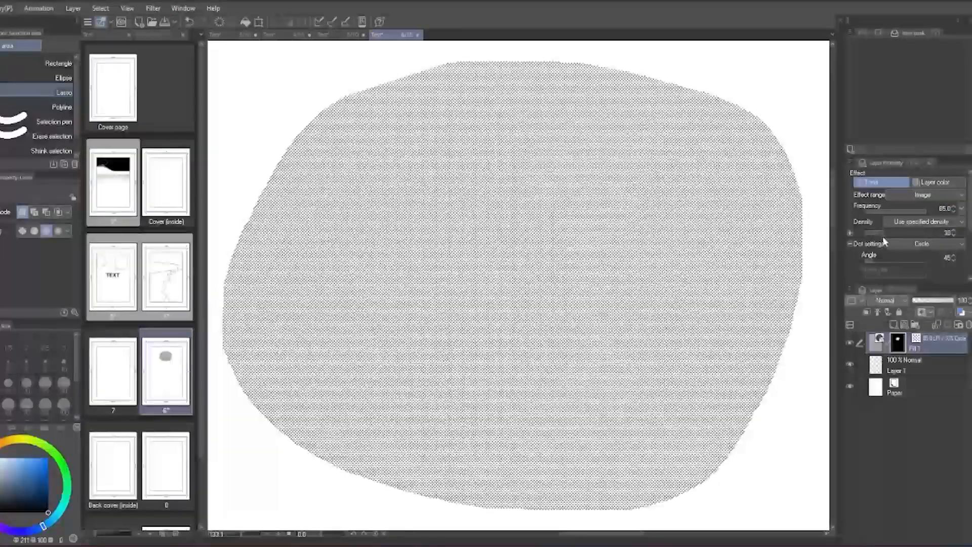
drag(874, 232, 889, 232)
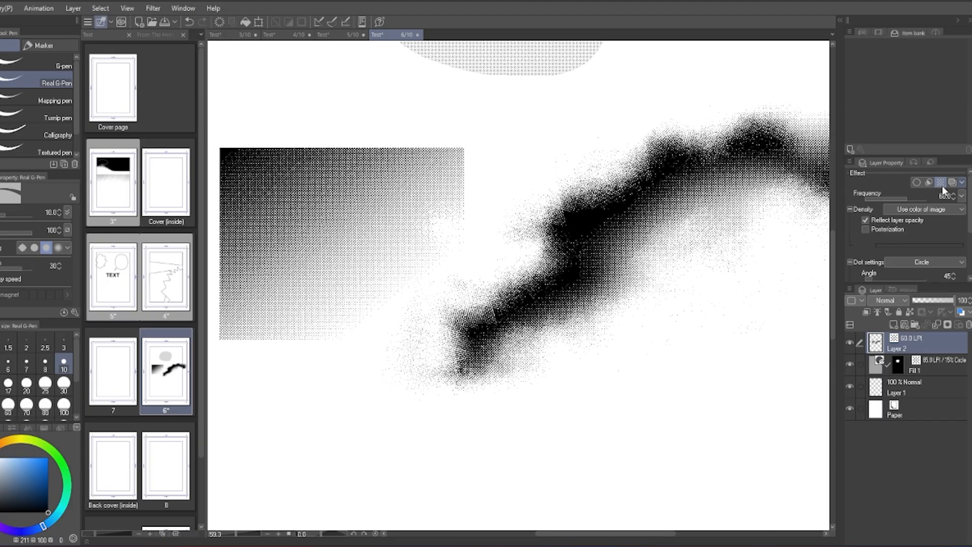
mouse_move(917, 198)
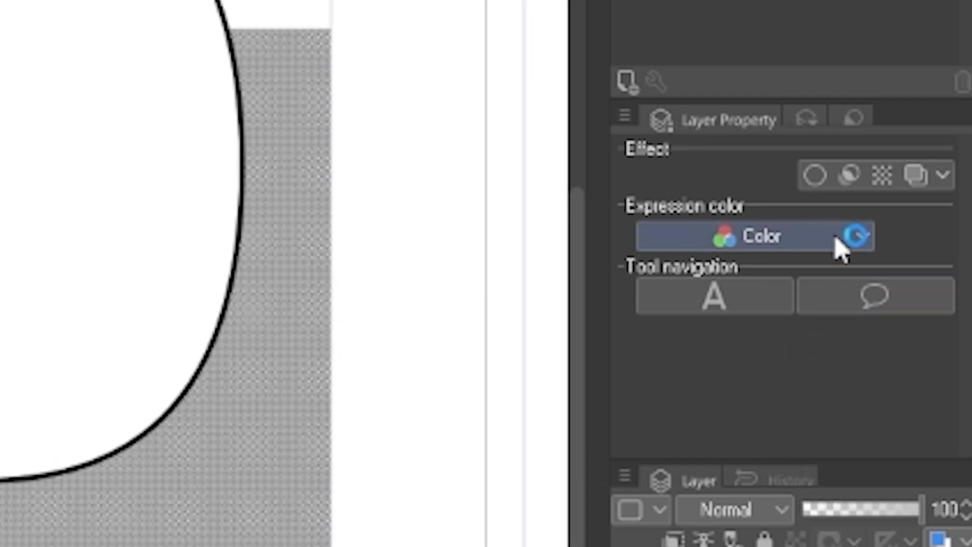
- Raise the TEXT layer's border thickness to about 15.8, then select the balloon layer
click(815, 174)
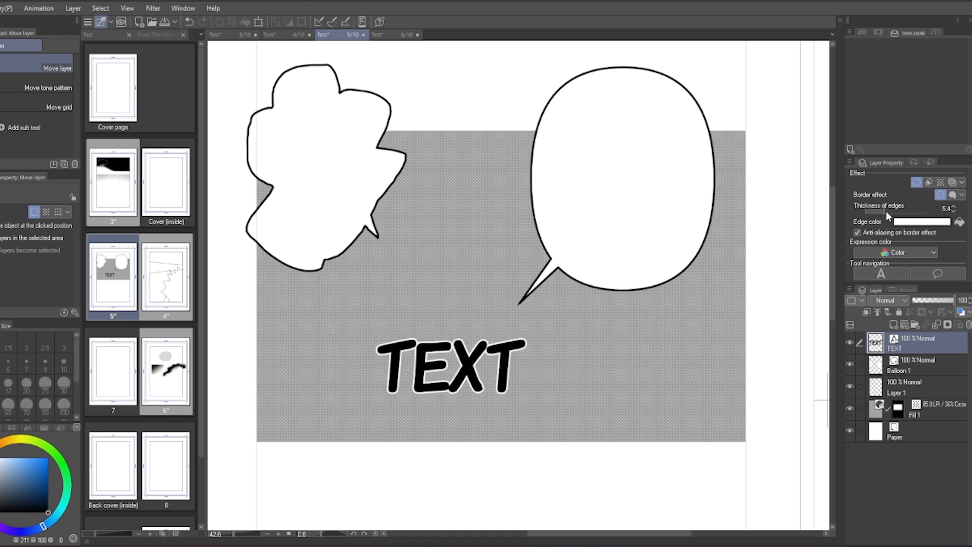
drag(874, 212, 902, 212)
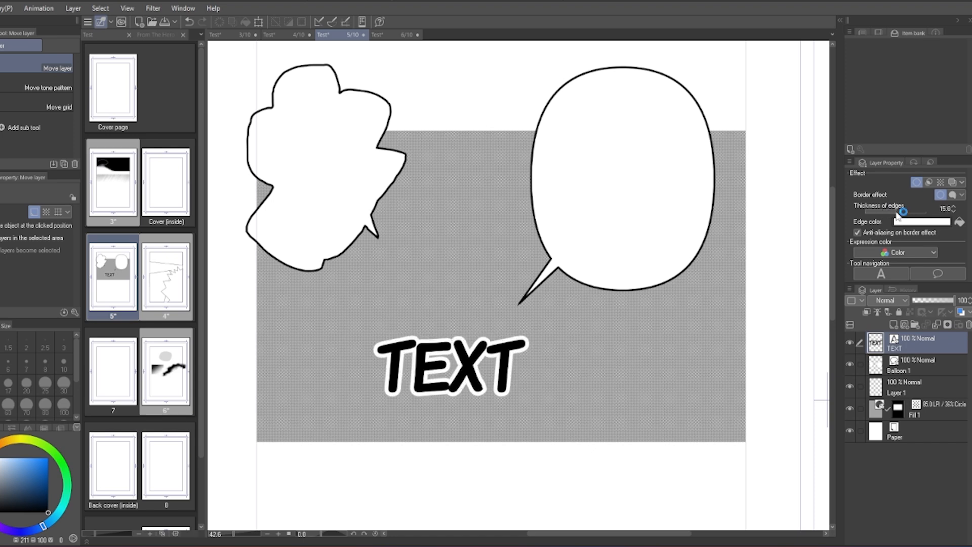
click(913, 364)
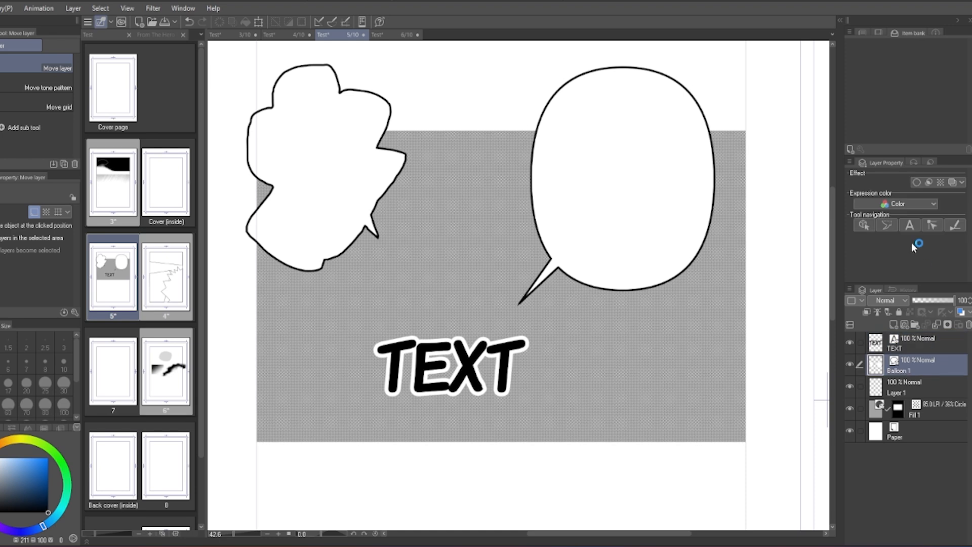
click(915, 182)
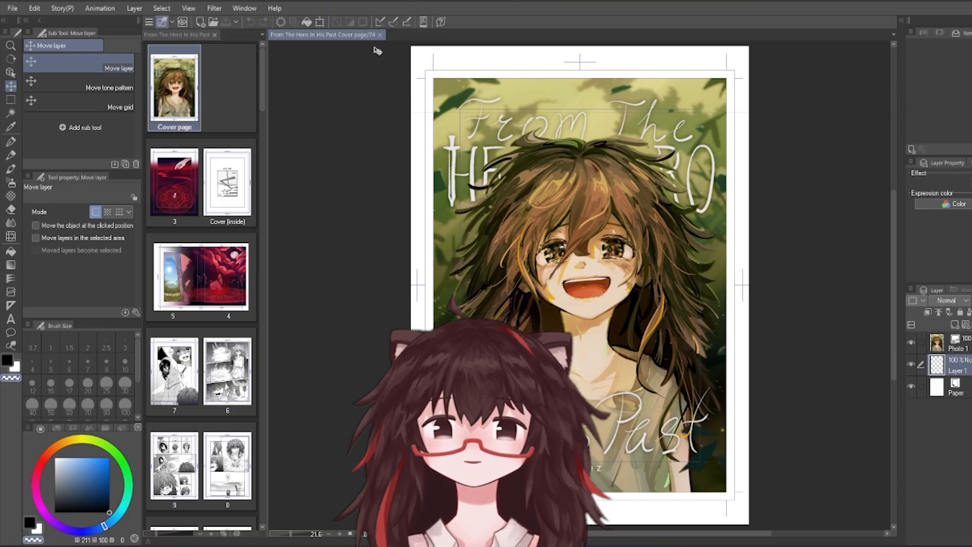
- Open the File menu of From The Hero In His Past to reach multi-page export
click(9, 8)
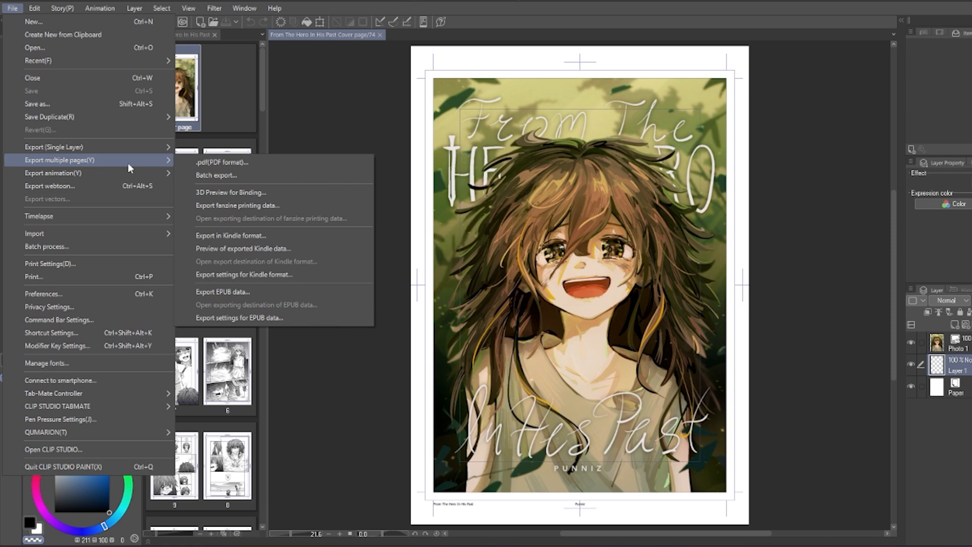
mouse_move(216, 175)
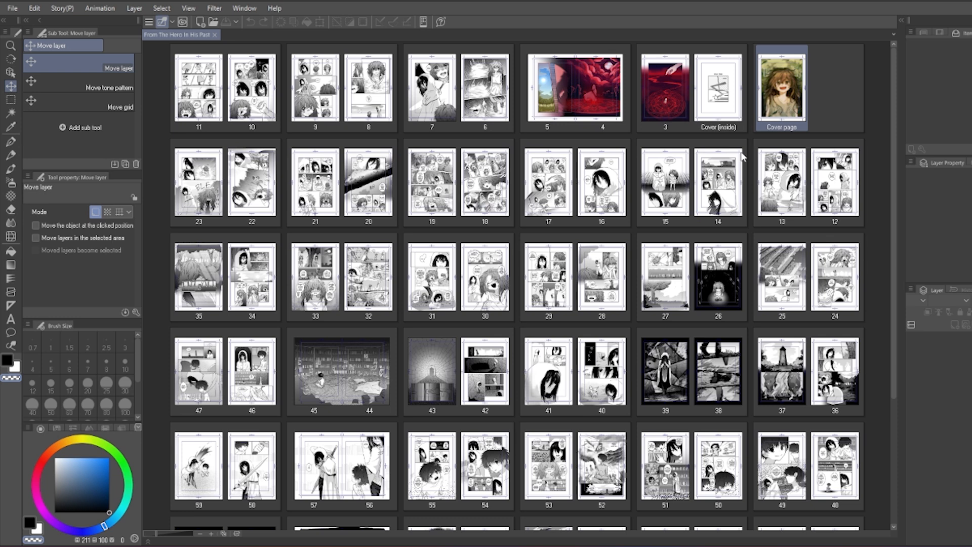
click(12, 8)
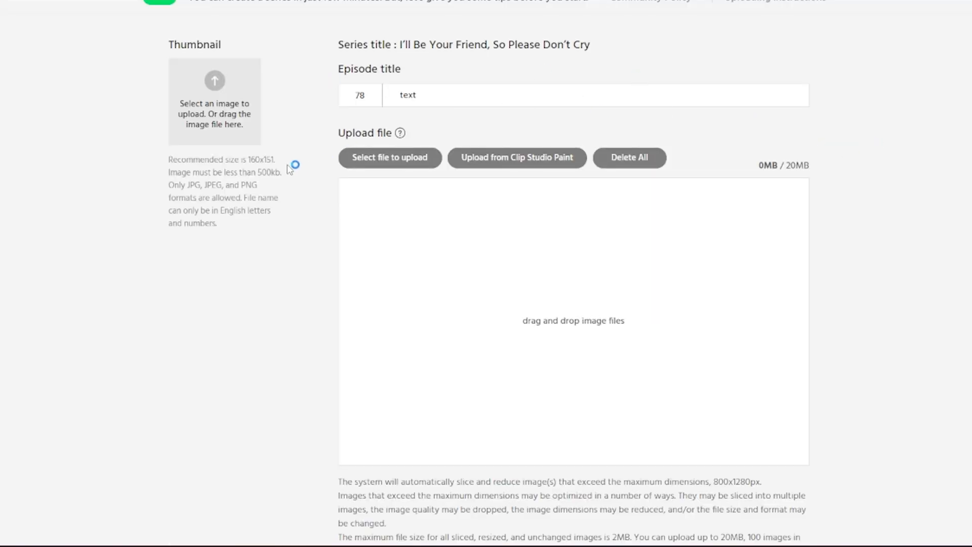
scroll(down, 3)
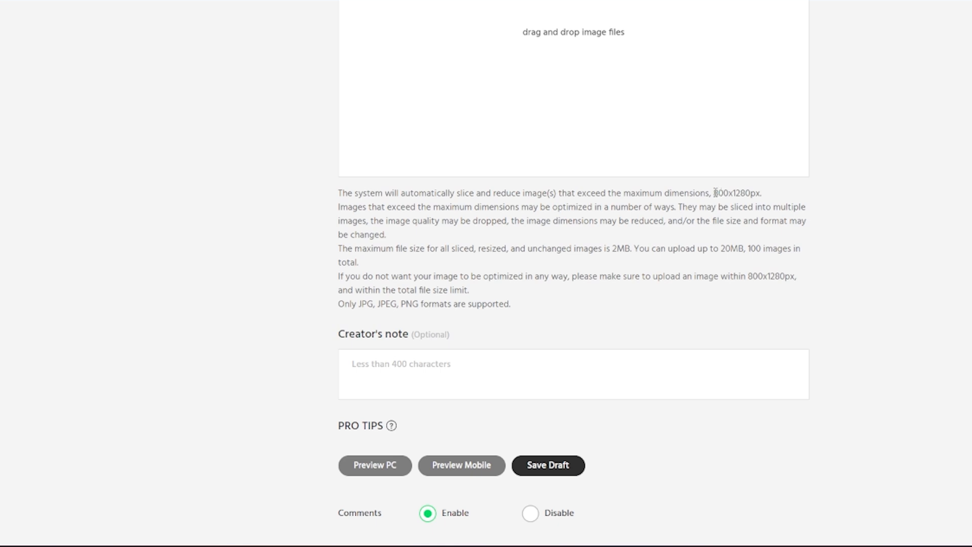
double_click(741, 192)
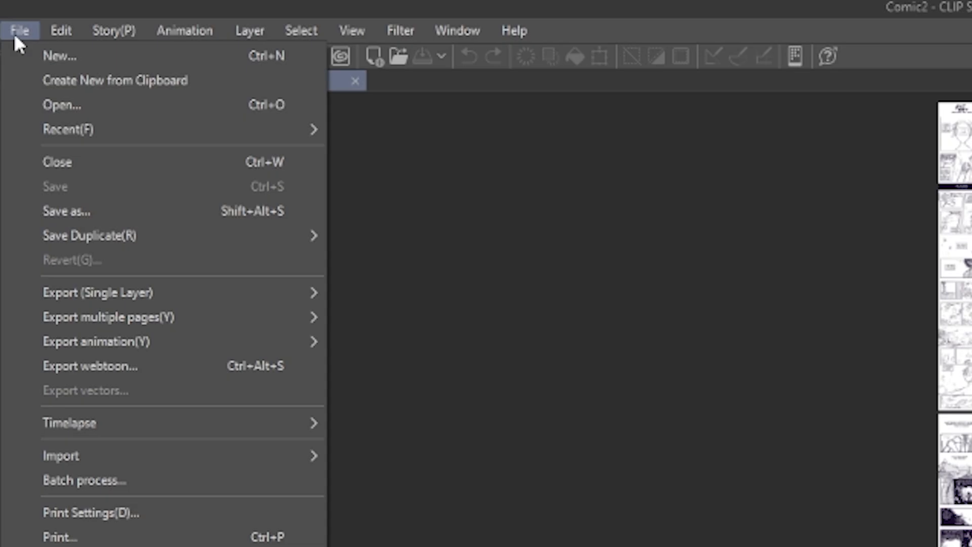
- Set webtoon export width to 800 px, then start a new manga submission upload
click(89, 366)
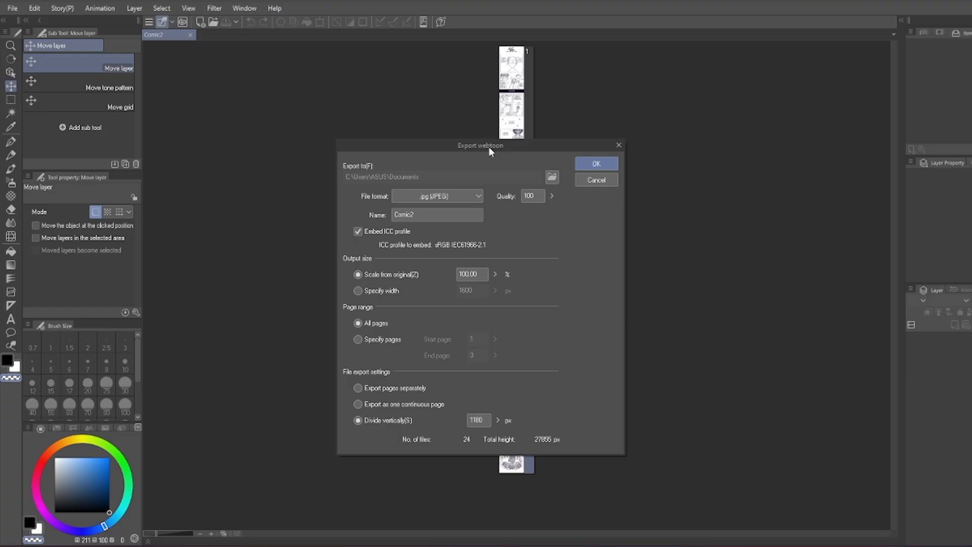
click(551, 176)
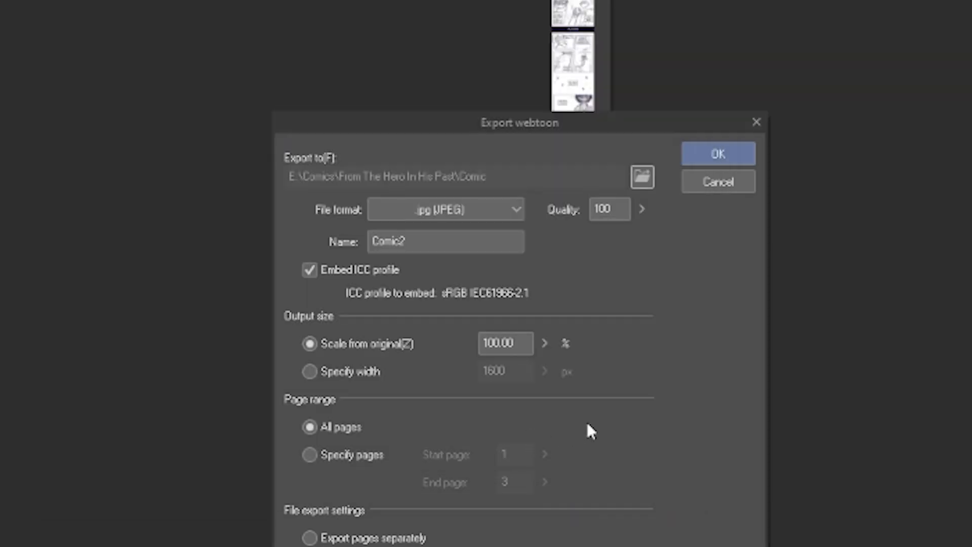
mouse_move(634, 339)
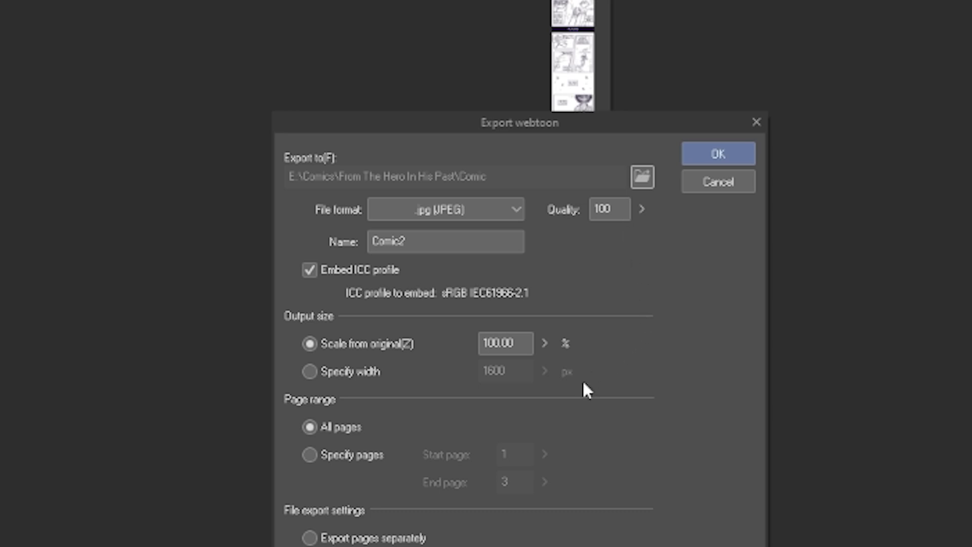
click(308, 371)
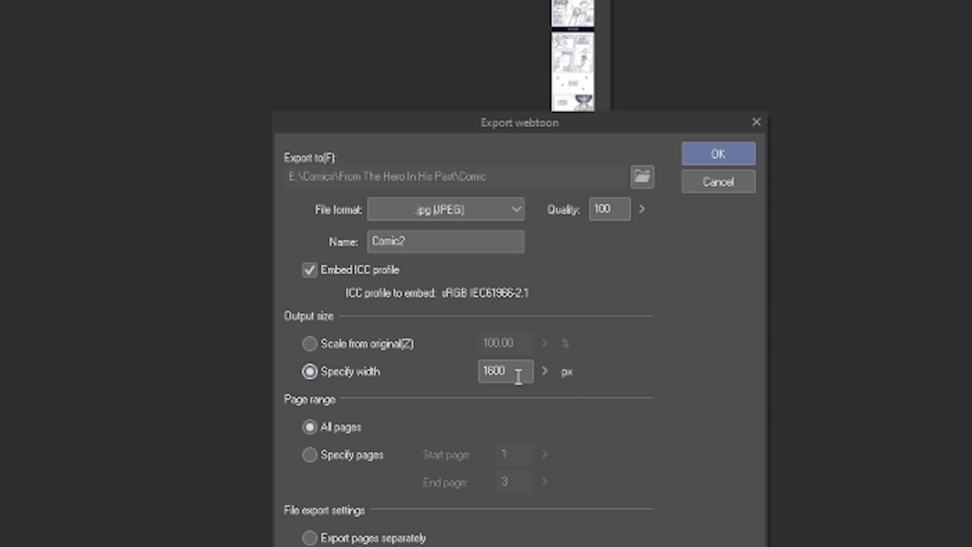
text(800)
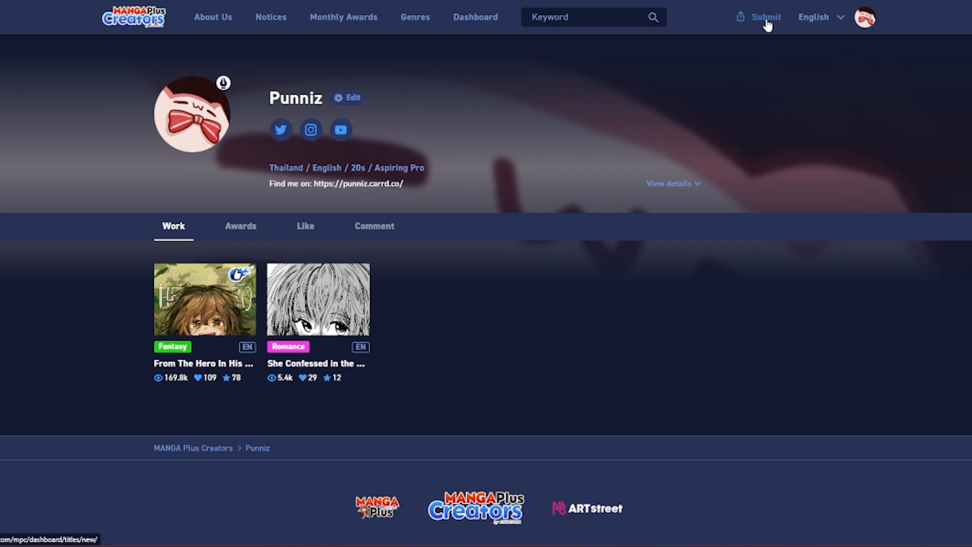
click(765, 16)
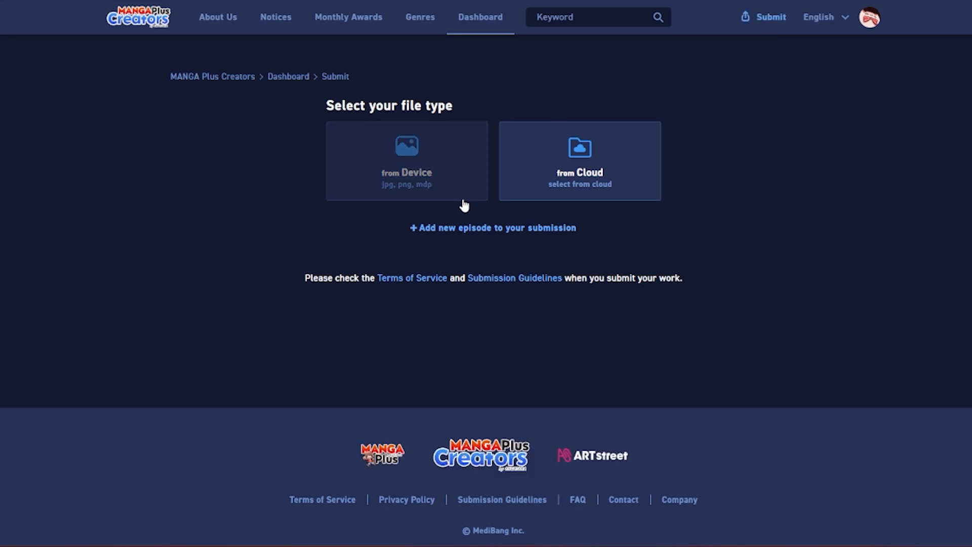
click(407, 161)
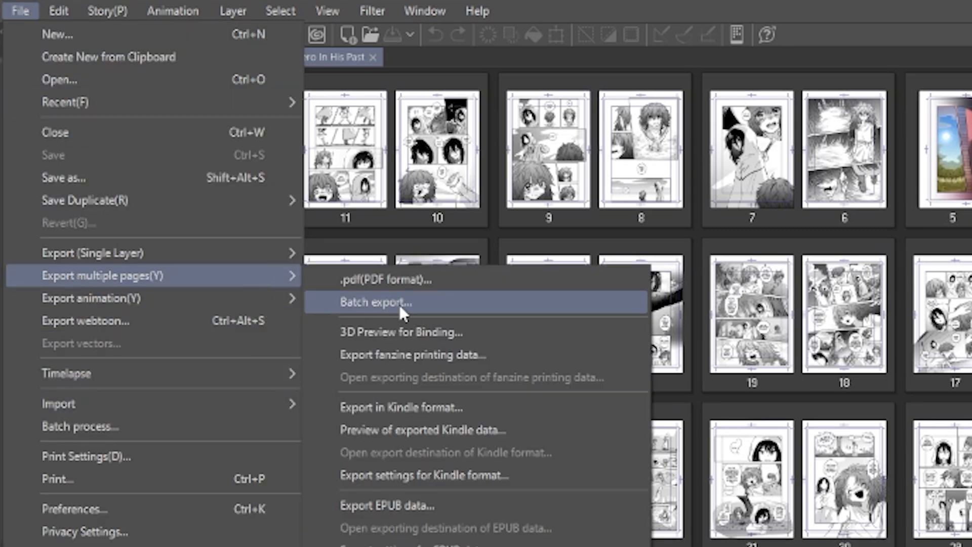
- Batch export all pages as .jpg (JPEG) and confirm with OK
click(379, 302)
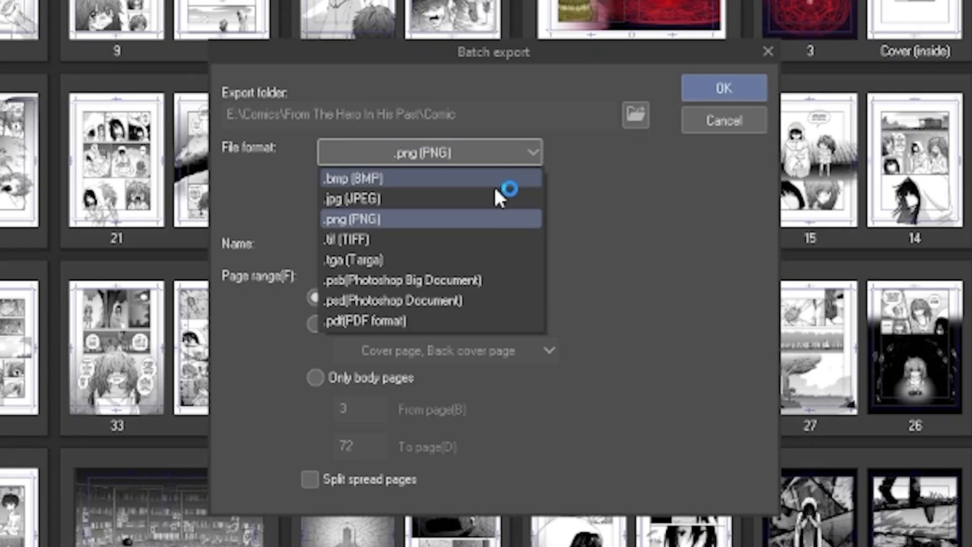
click(351, 198)
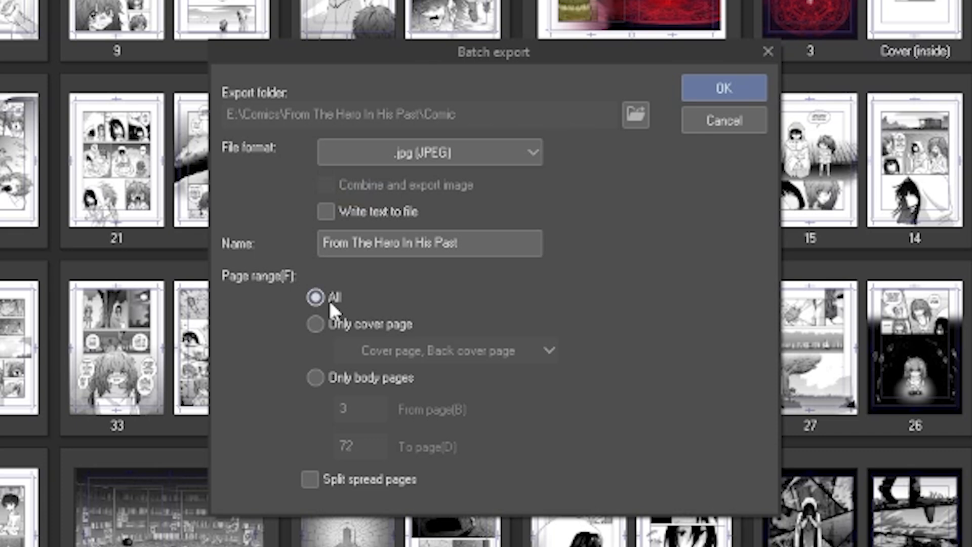
click(308, 479)
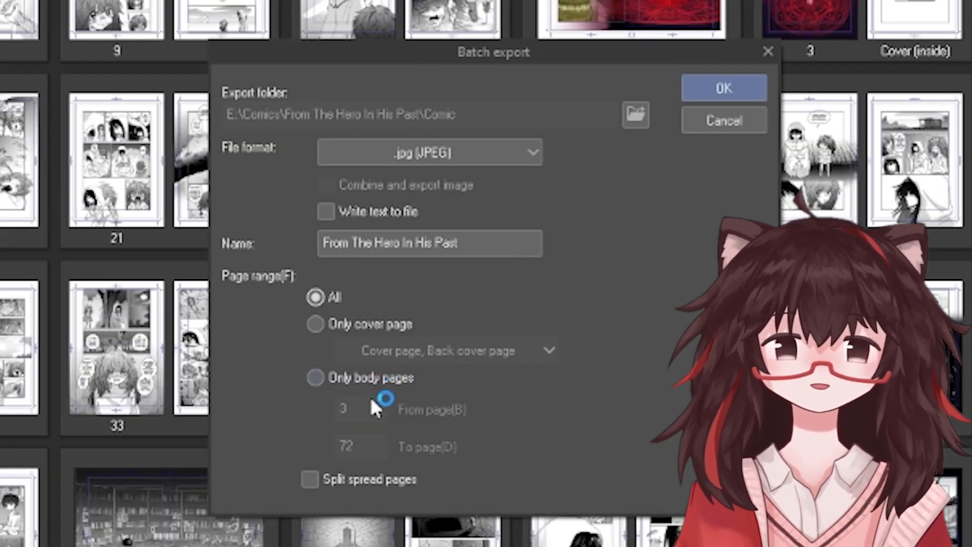
click(307, 479)
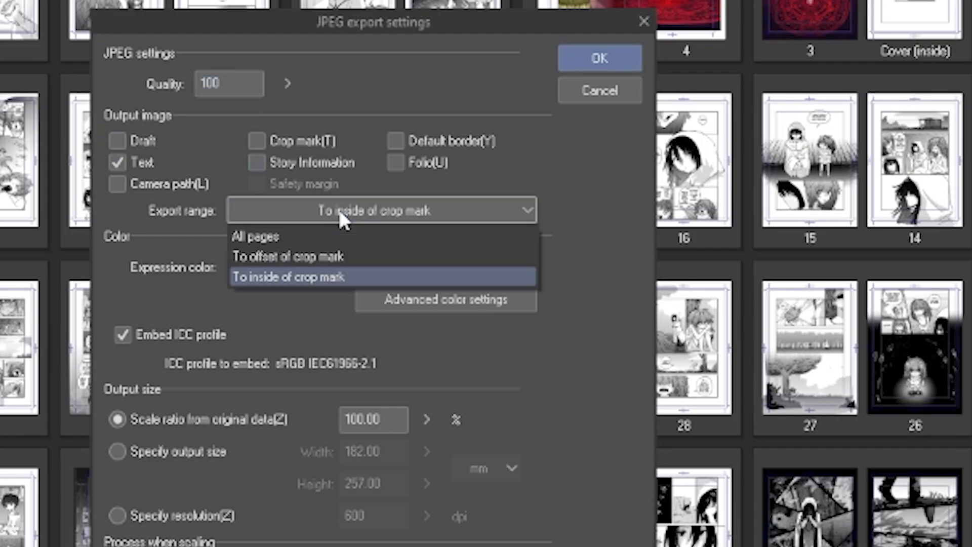
mouse_move(343, 289)
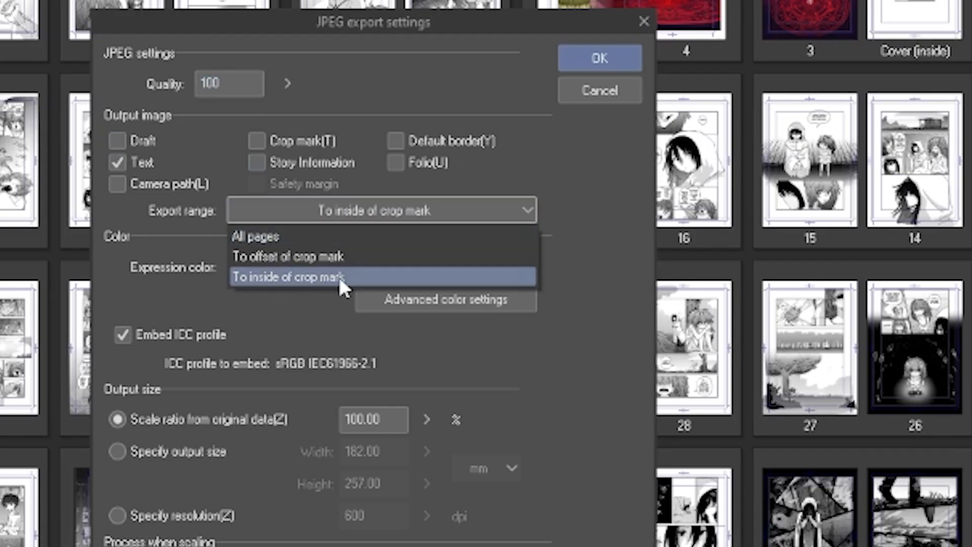
- Crop the JPEG export to inside the crop marks and start exporting
click(288, 277)
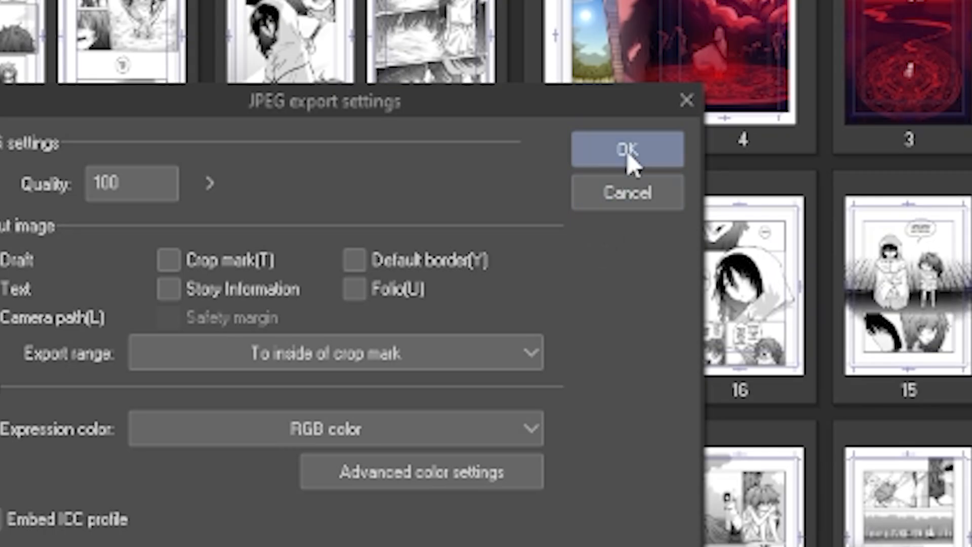
click(627, 148)
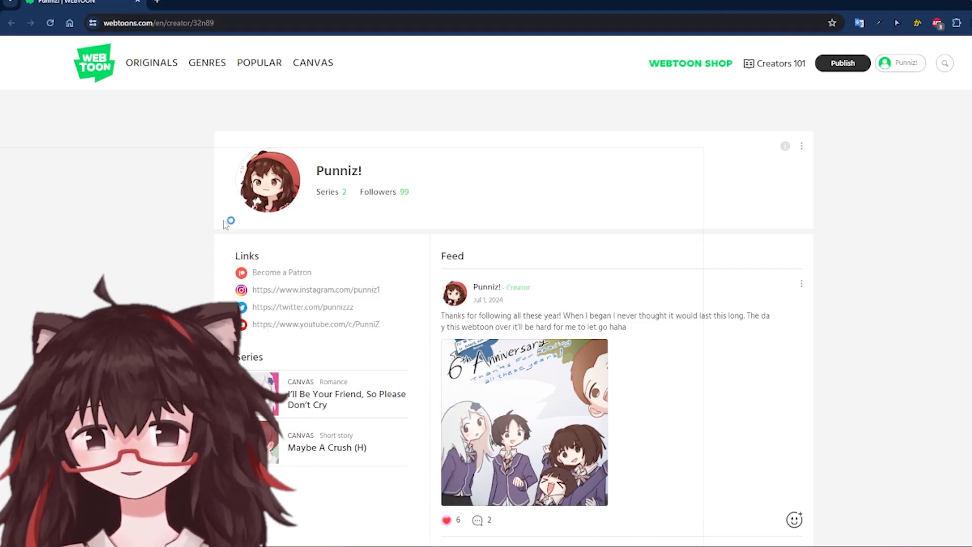
- Open 'I'll Be Your Friend, So Please Don't Cry' and jump to its last episode page
click(346, 399)
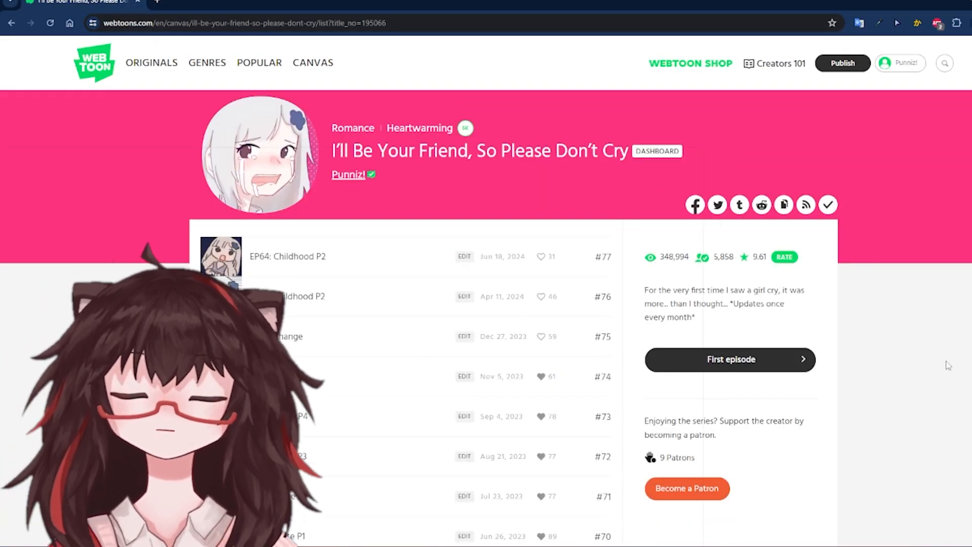
scroll(down, 3)
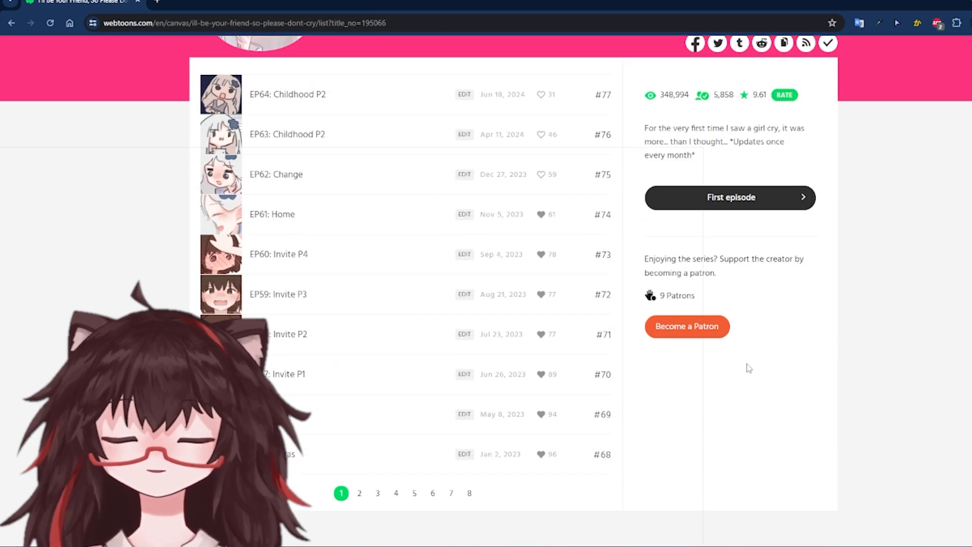
click(470, 492)
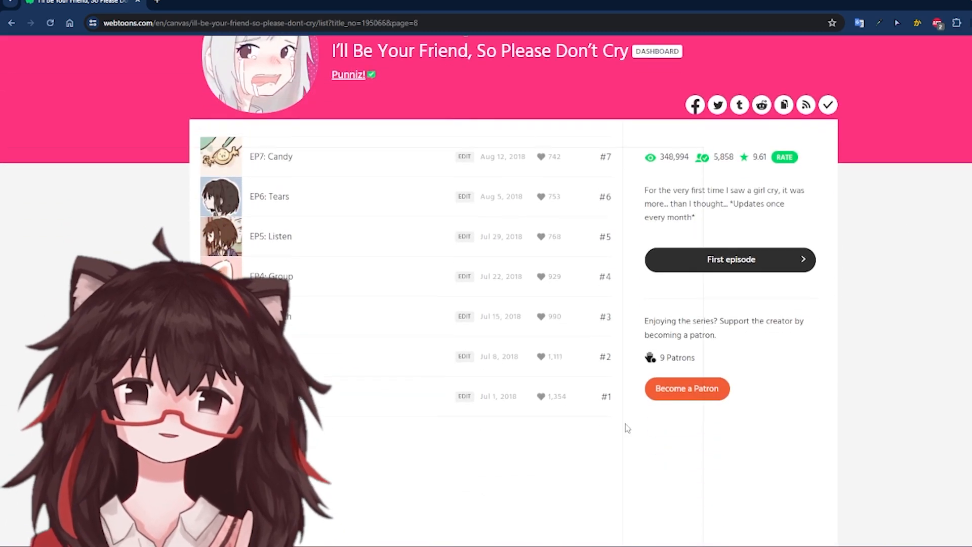